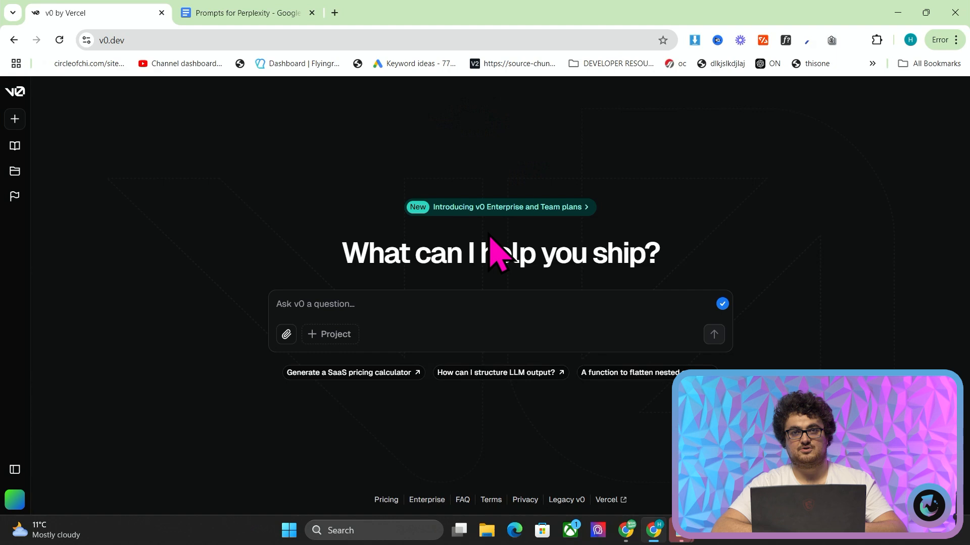
mouse_move(580, 112)
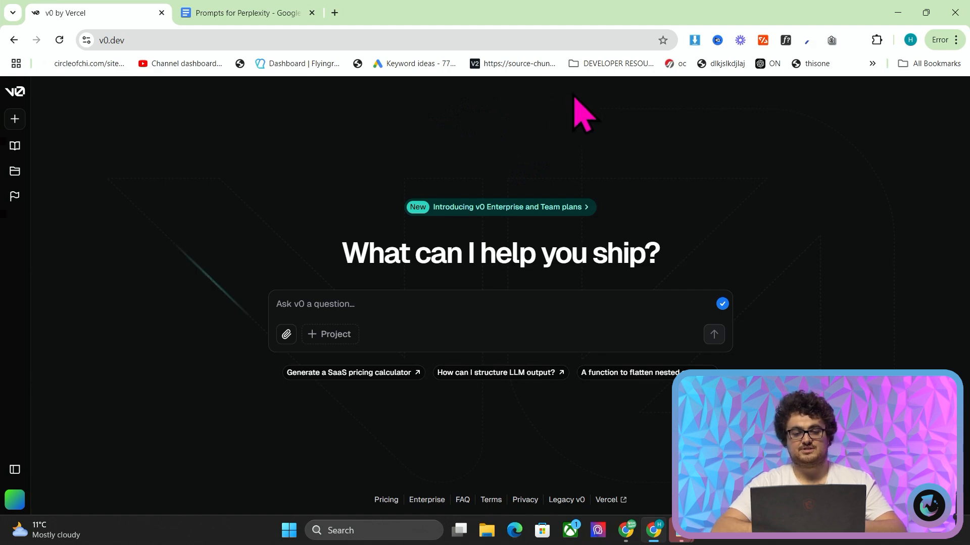
Zoom in and respond to the 'Discard the current question?' confirmation in the Edit question dialog
key(Ctrl++)
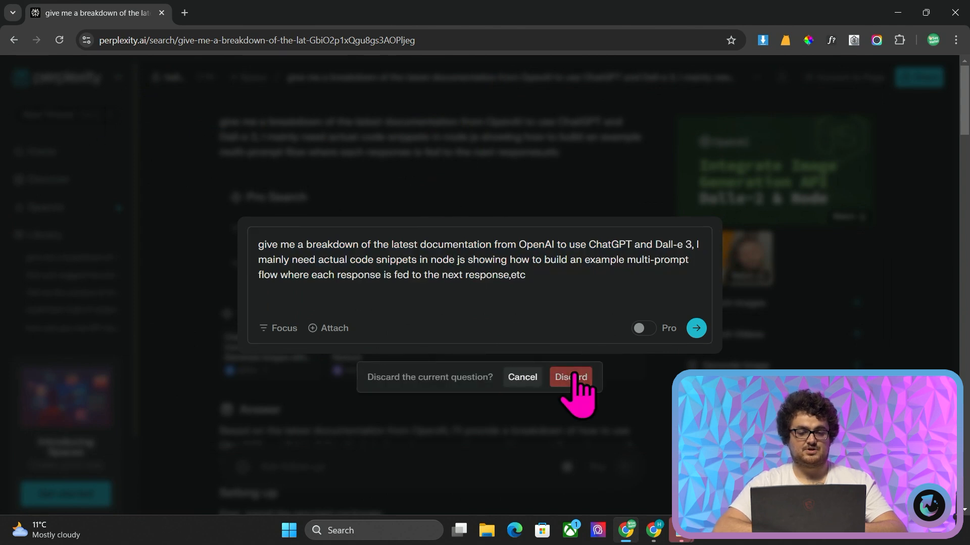
click(570, 378)
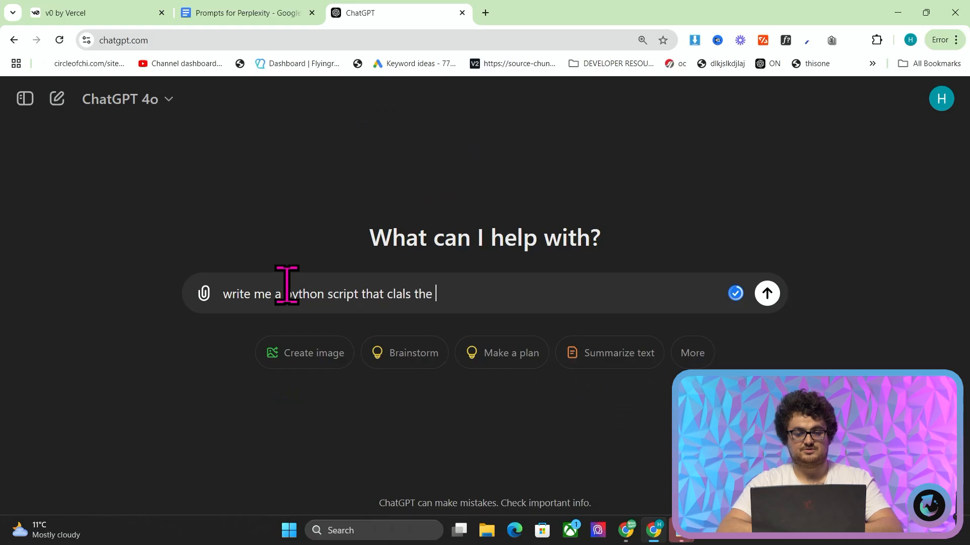
Send 'write me a python script that calls the openai API' and read through the returned script
text(calls the open)
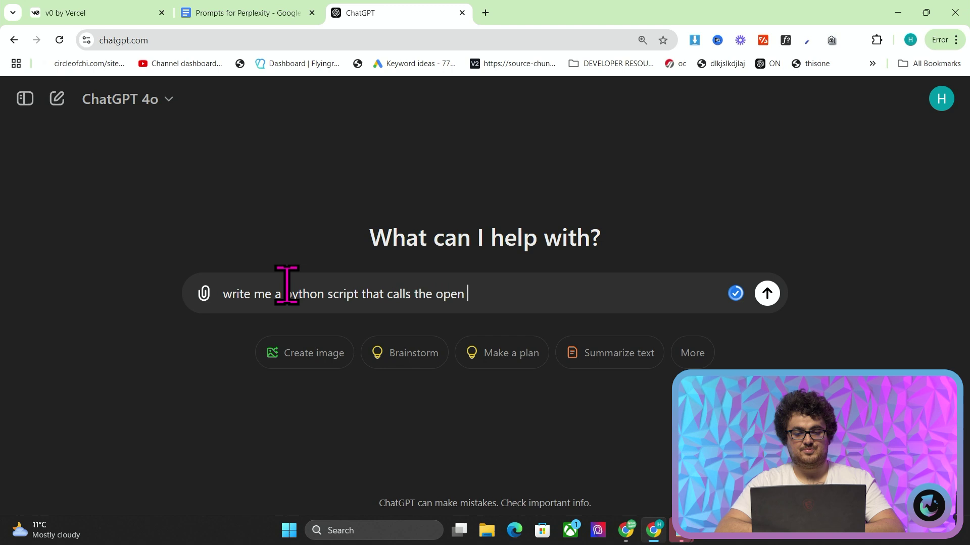
click(767, 293)
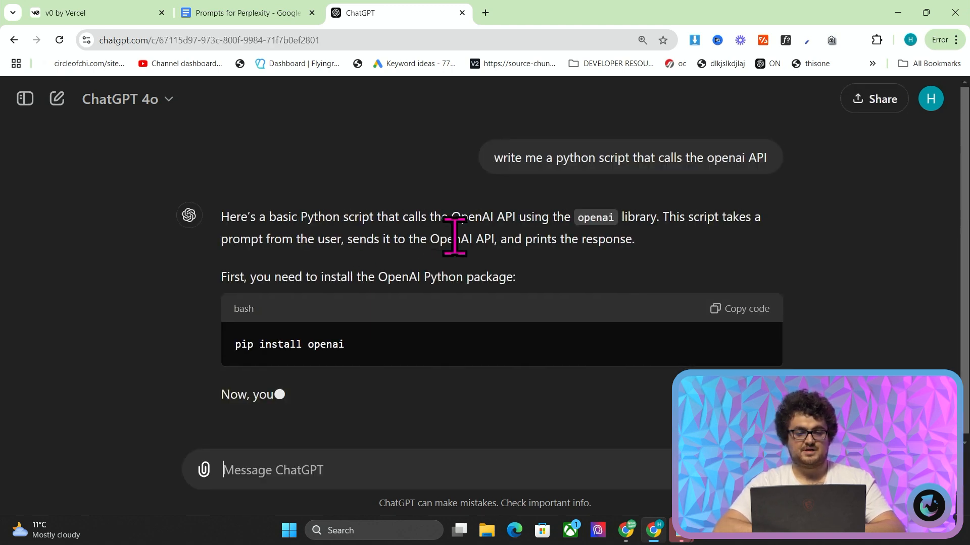
scroll(down, 3)
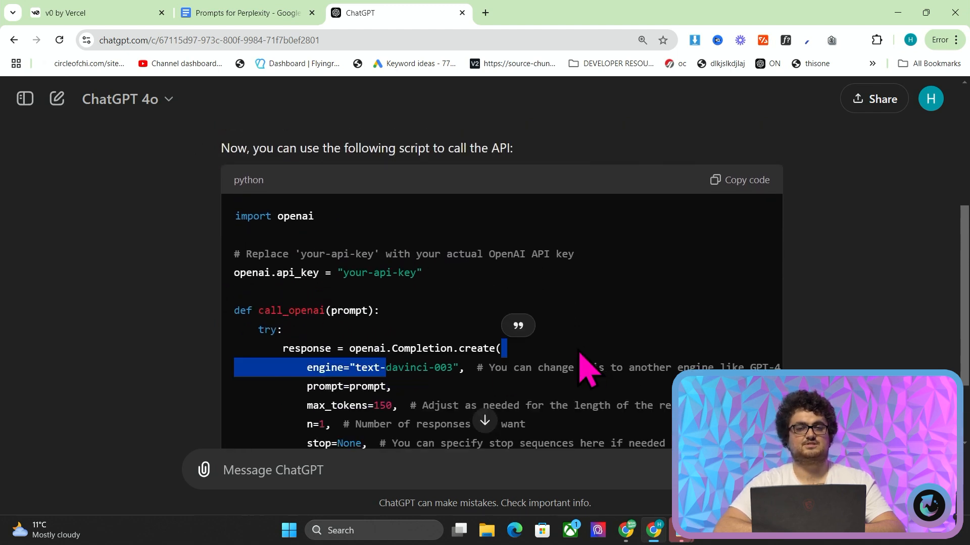
scroll(down, 3)
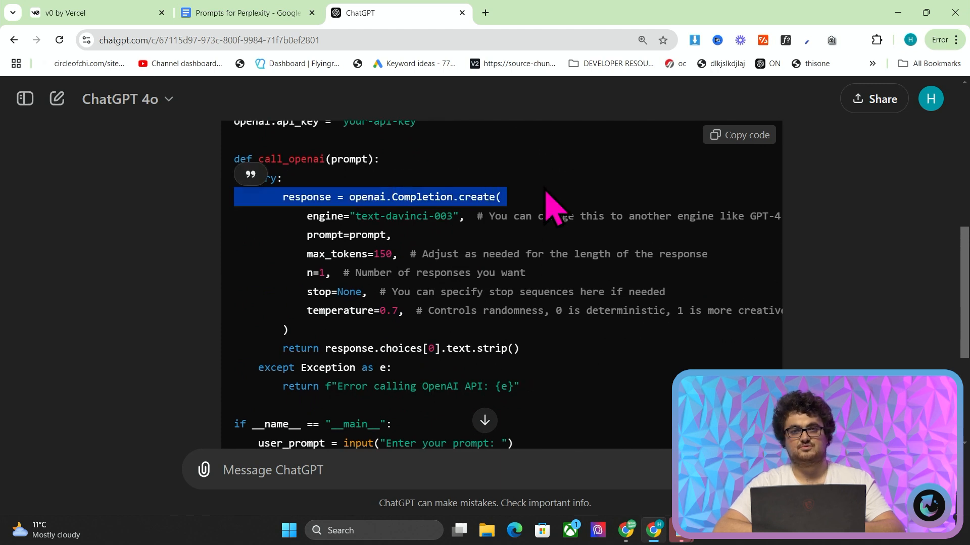
scroll(down, 3)
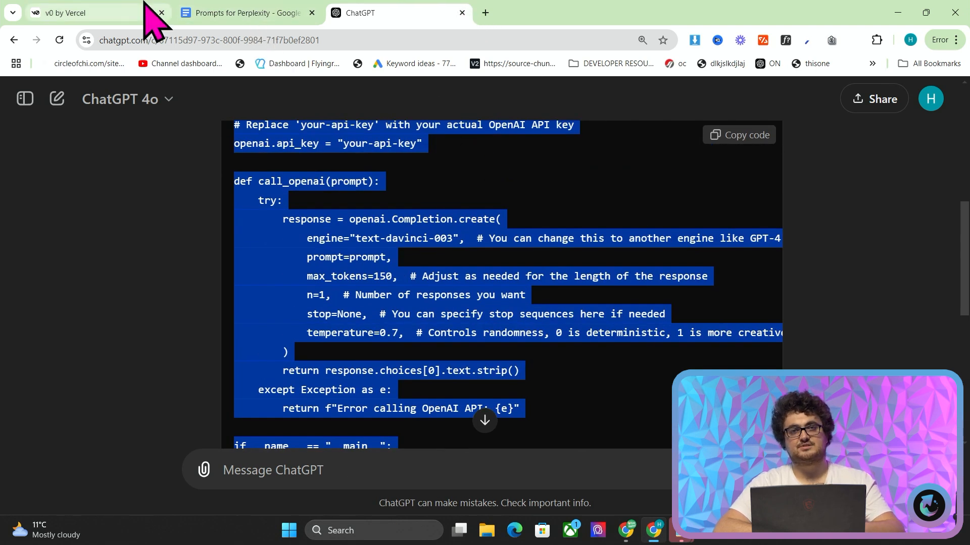
Return to the Perplexity question, clear the partial selection and switch Pro search on
click(75, 13)
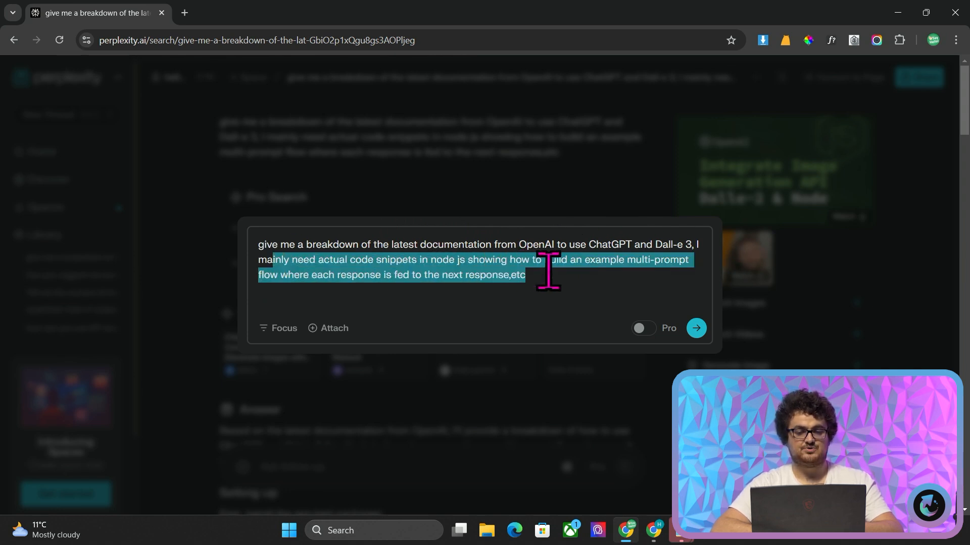
click(559, 293)
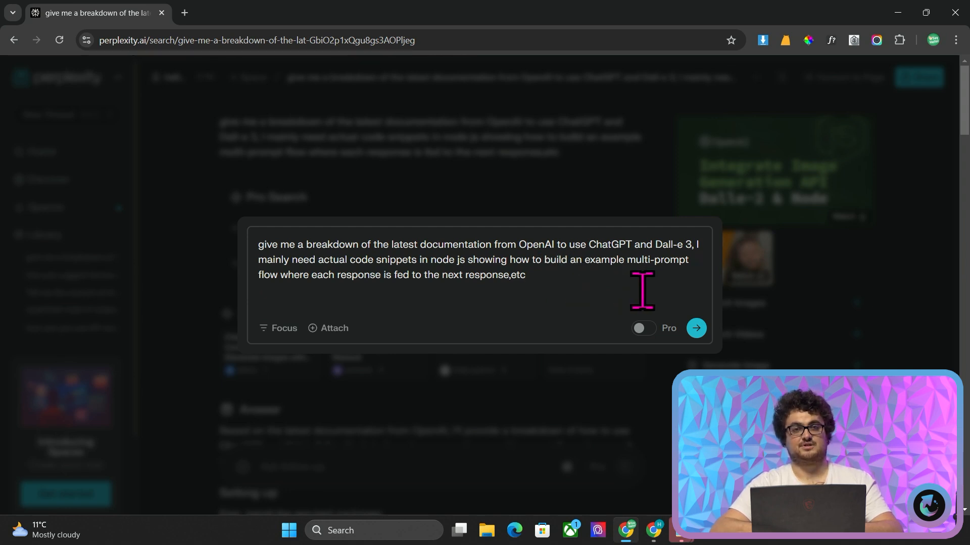
click(697, 328)
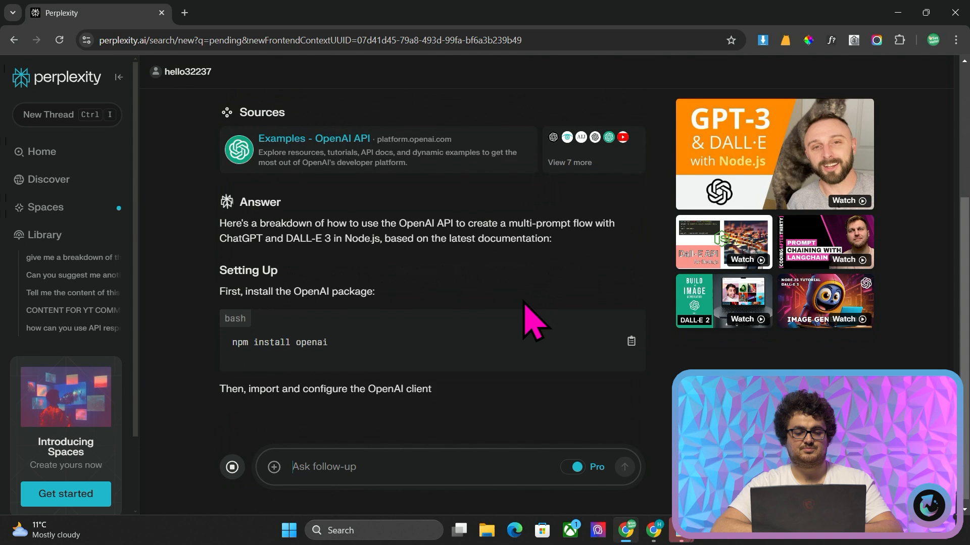
Scroll through the setup and createStoryAndImage code in Perplexity's finished answer
scroll(down, 3)
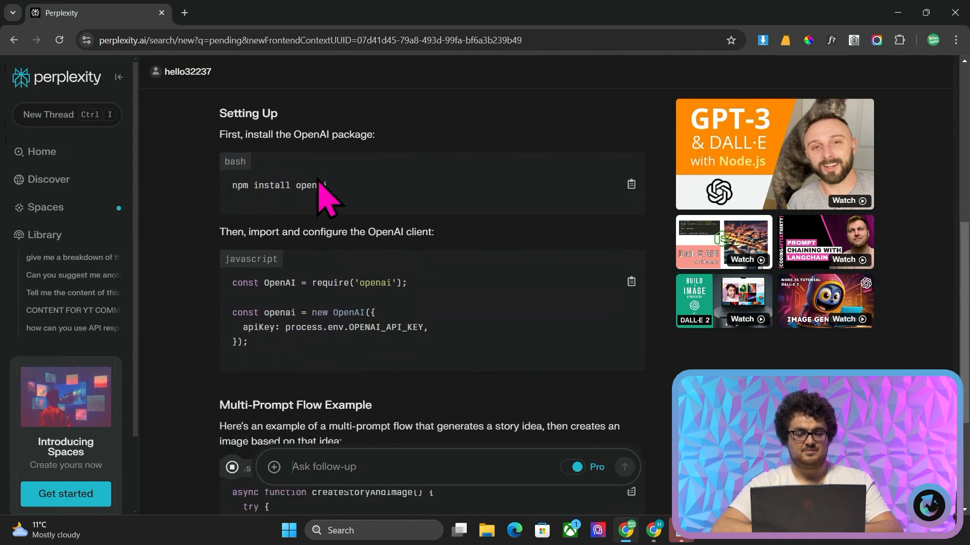
scroll(down, 3)
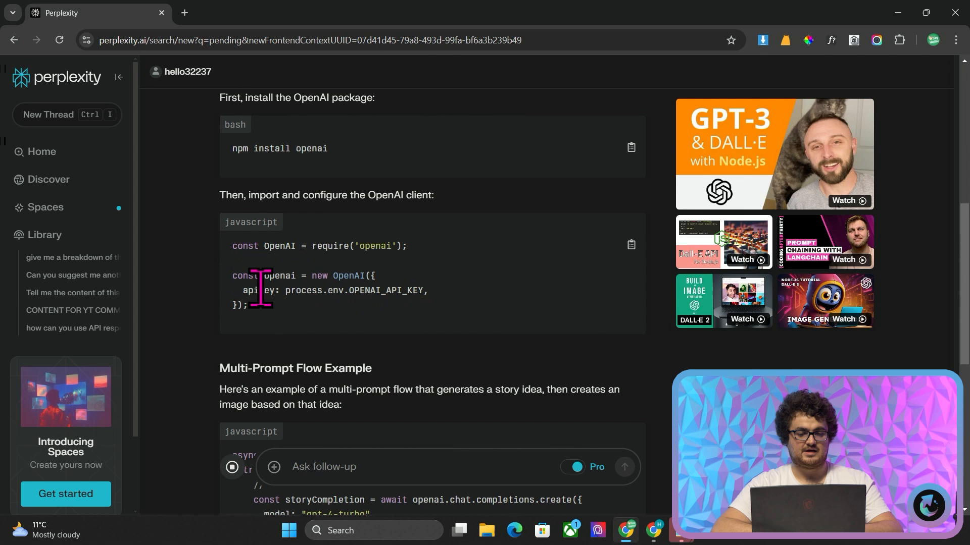
scroll(down, 3)
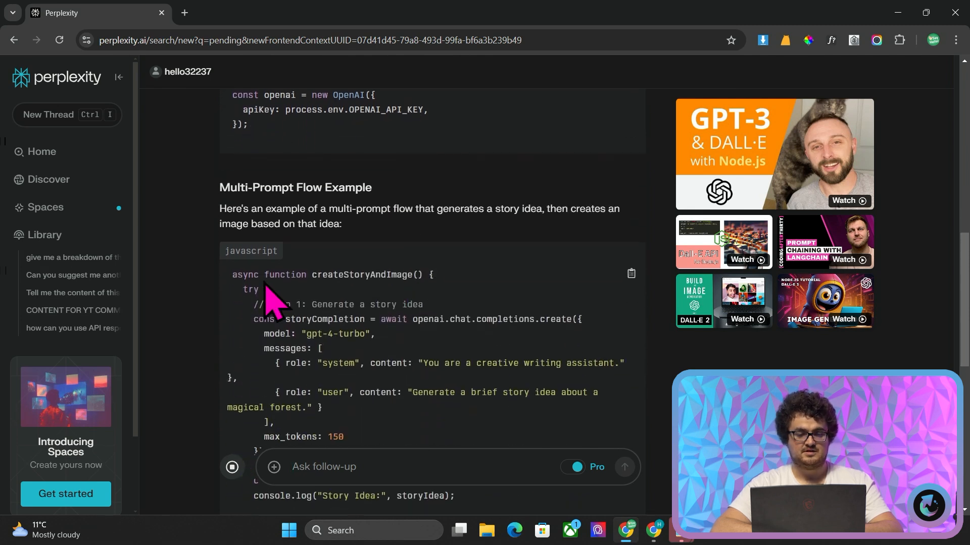
scroll(down, 3)
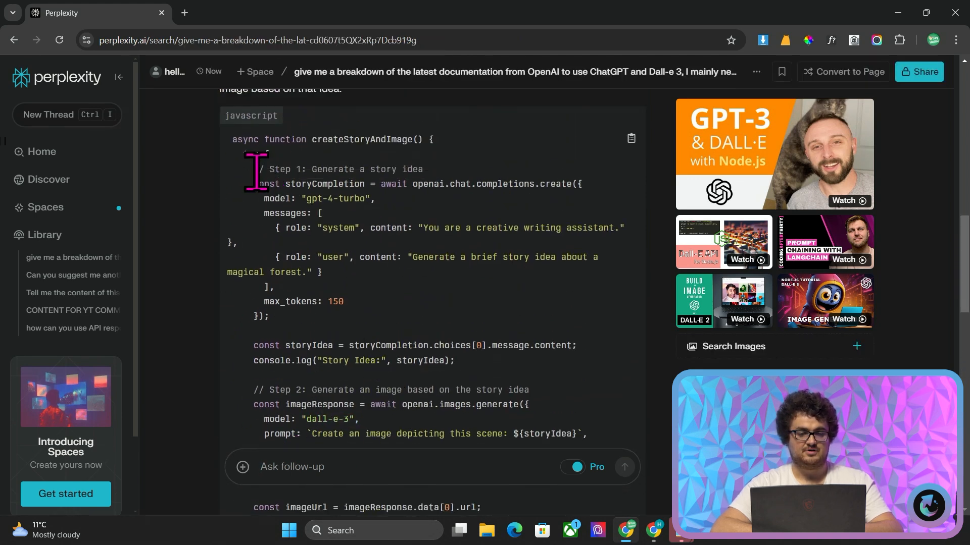
scroll(up, 3)
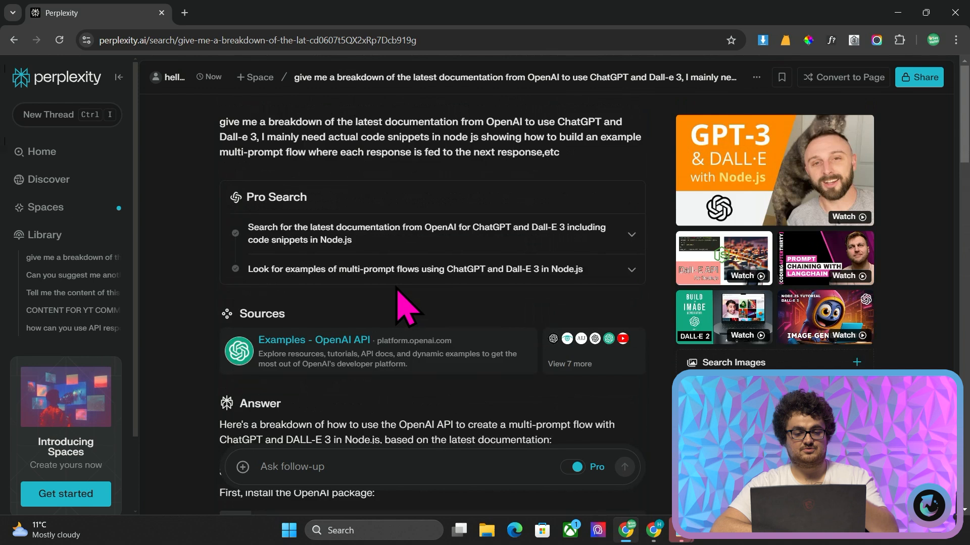
scroll(down, 3)
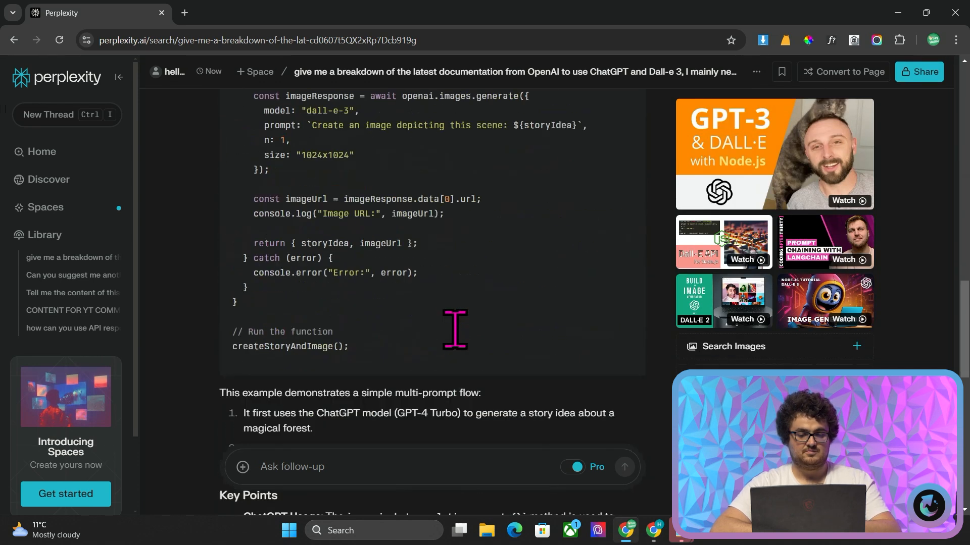
scroll(down, 3)
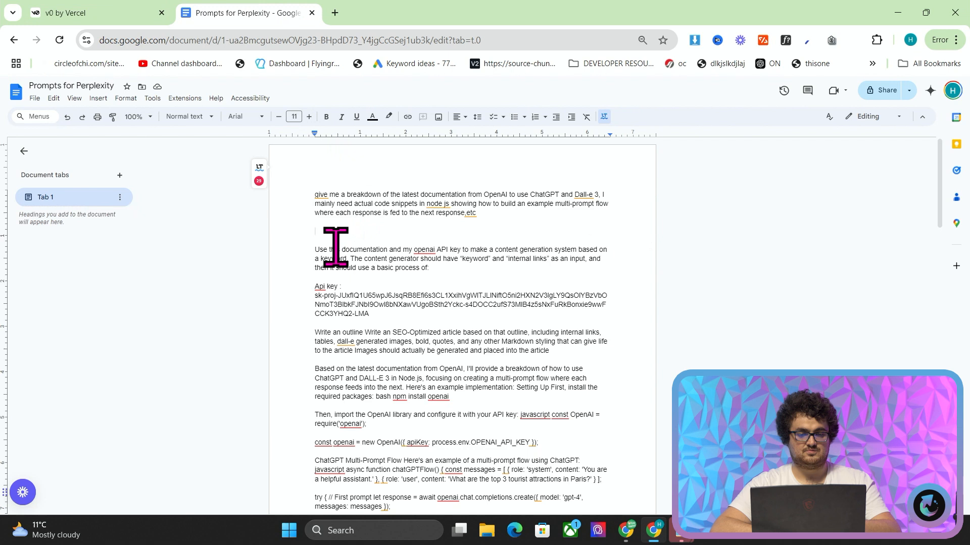
mouse_move(311, 335)
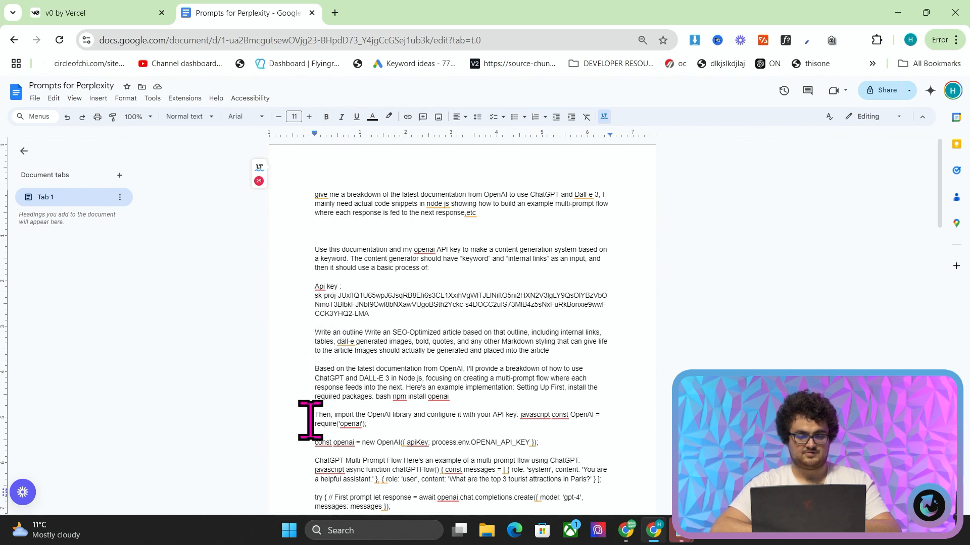
Delete the leftover breakdown question paragraph and start selecting from the API key line
scroll(down, 3)
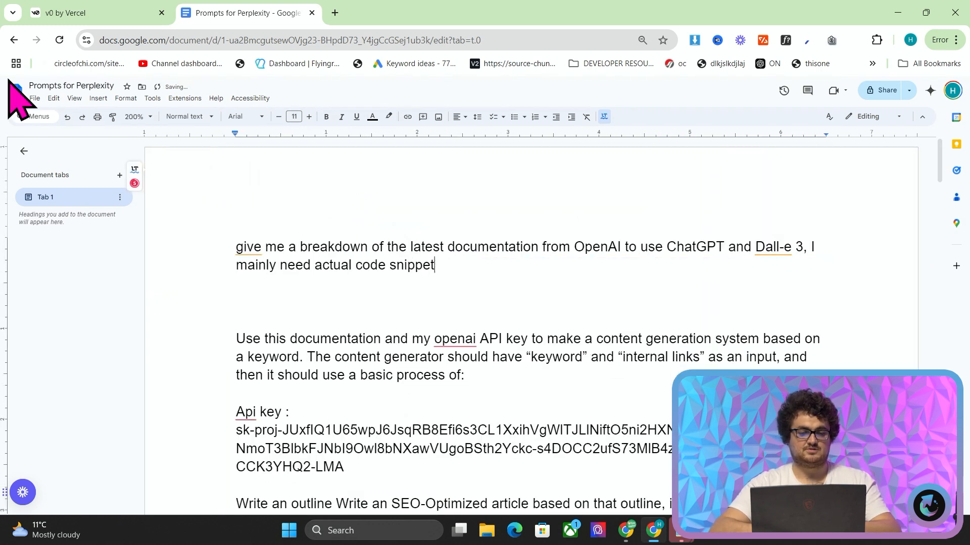
drag(235, 246, 434, 265)
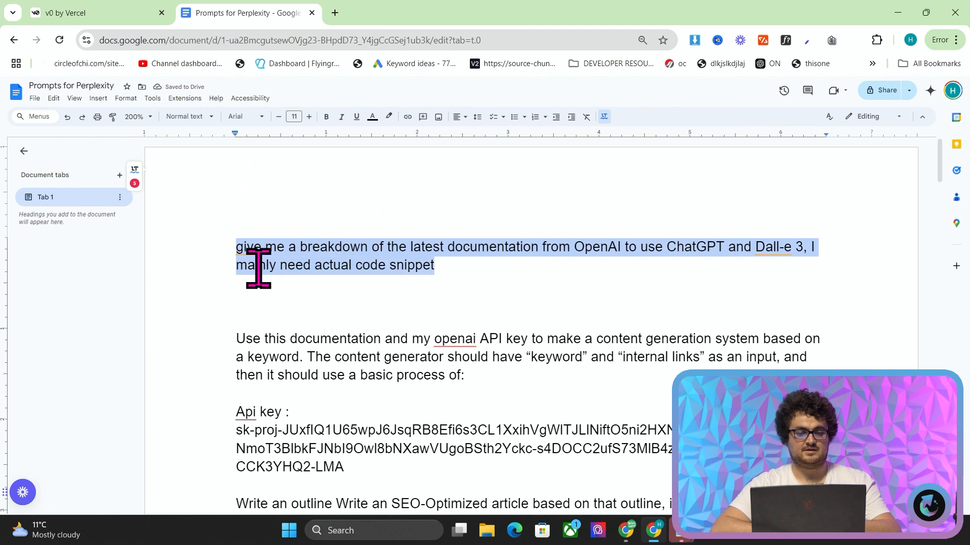
key(Delete)
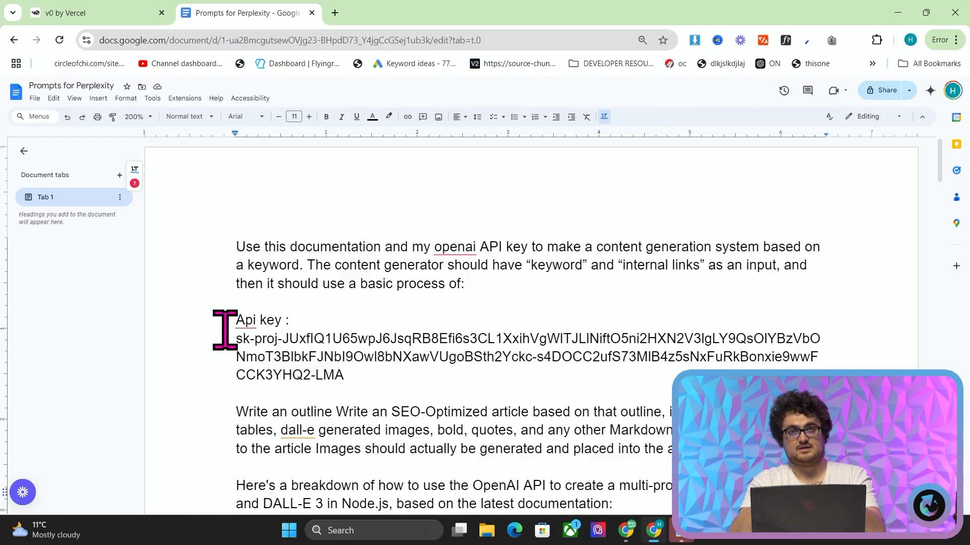
click(81, 13)
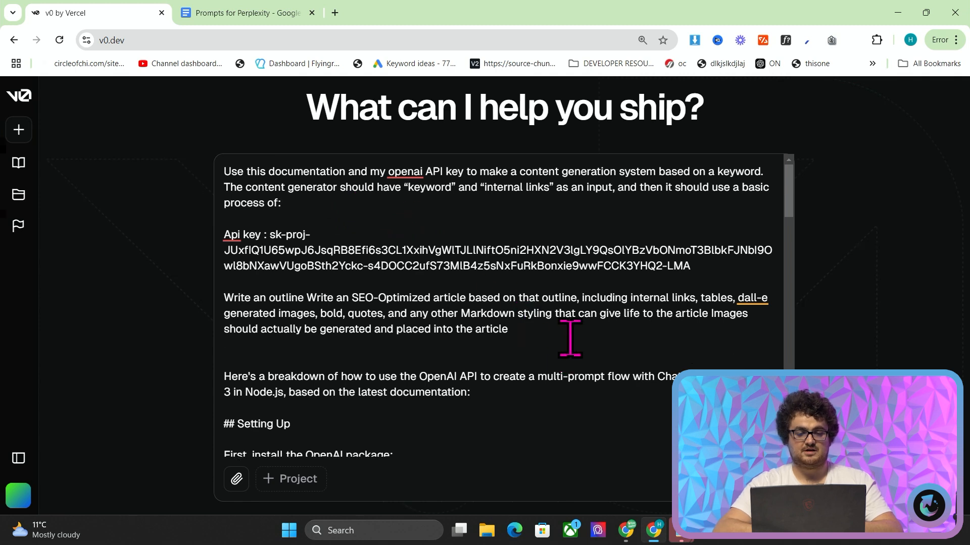
Add 'I want you to add a few images per article' to the prompt, send it and review v0's code
text(I want you to add a few images per art)
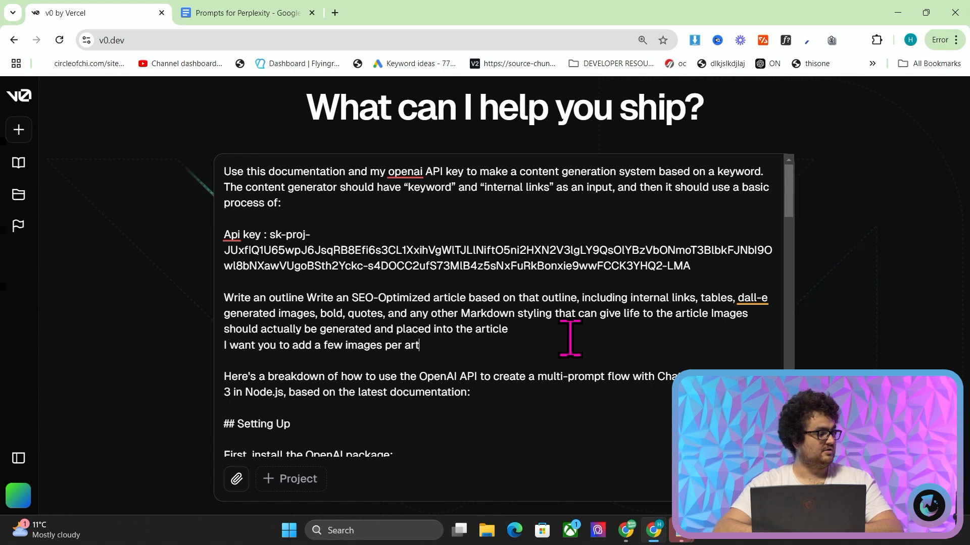
text(icle)
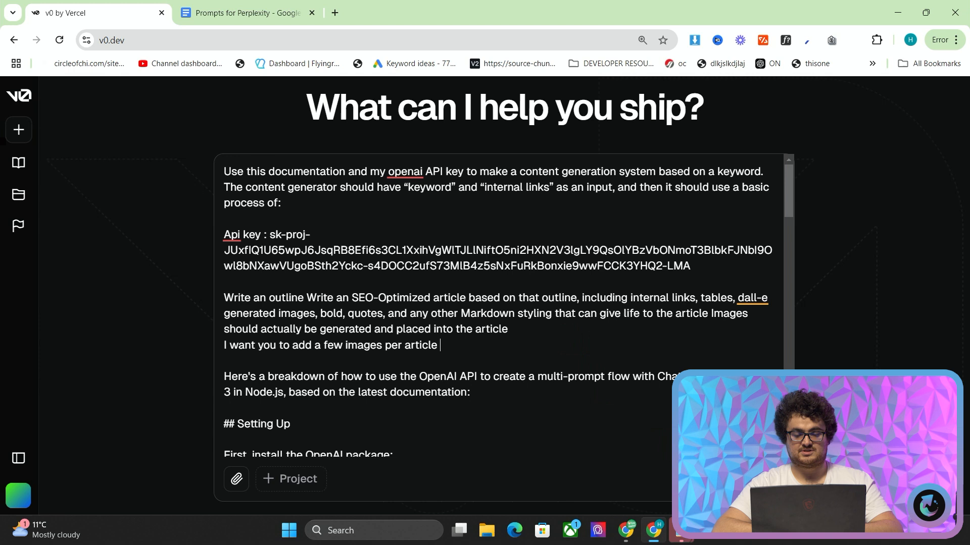
key(Enter)
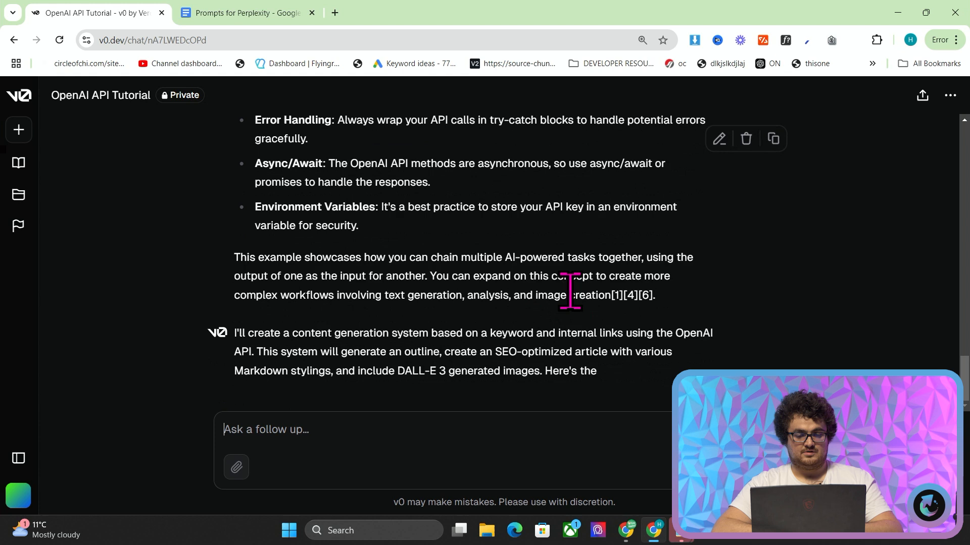
scroll(down, 3)
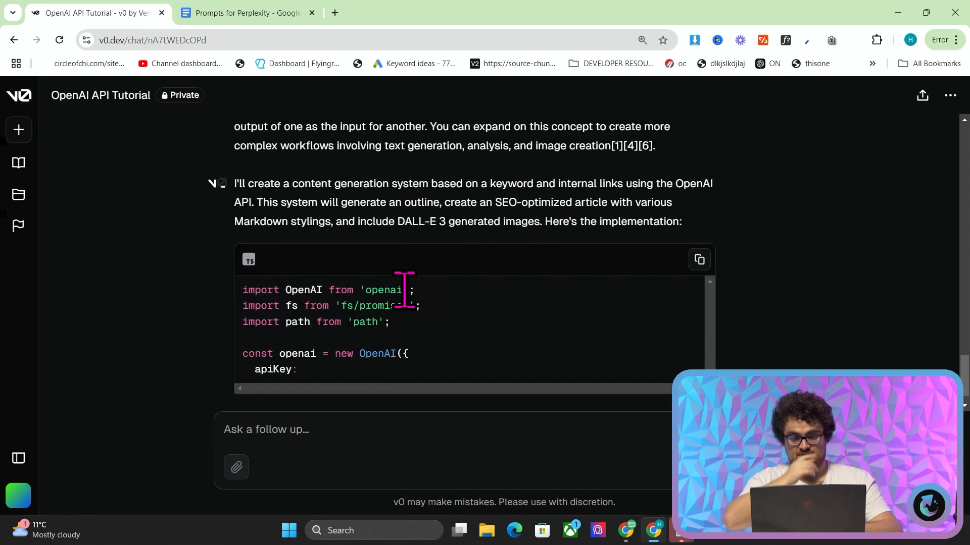
scroll(down, 3)
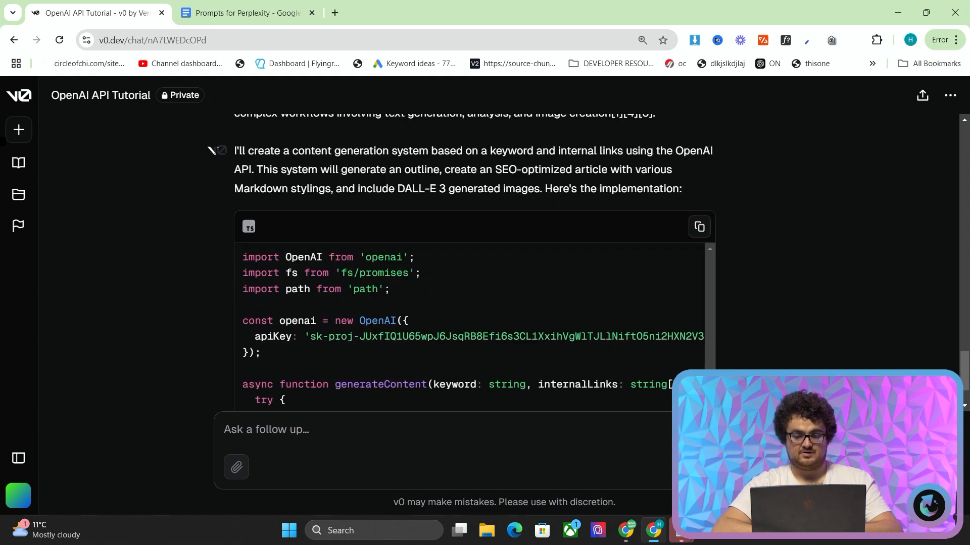
scroll(down, 3)
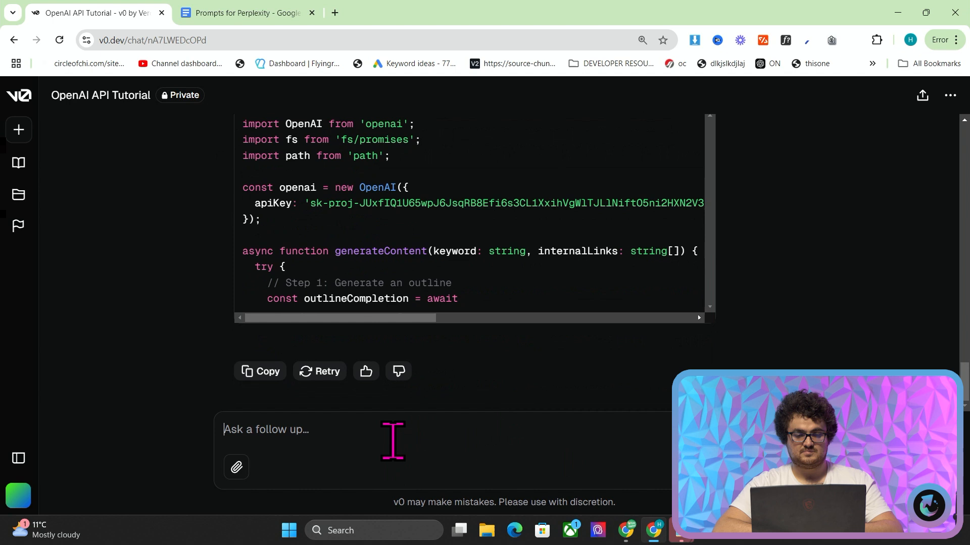
Send a follow-up asking v0 to embed the code in its own environment and read the reply
text(Please)
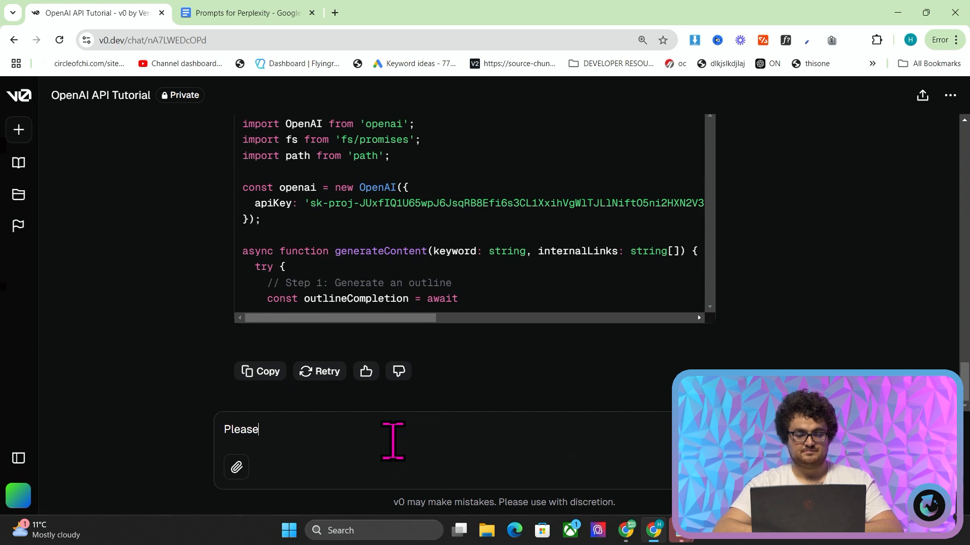
text(embed this in its ow)
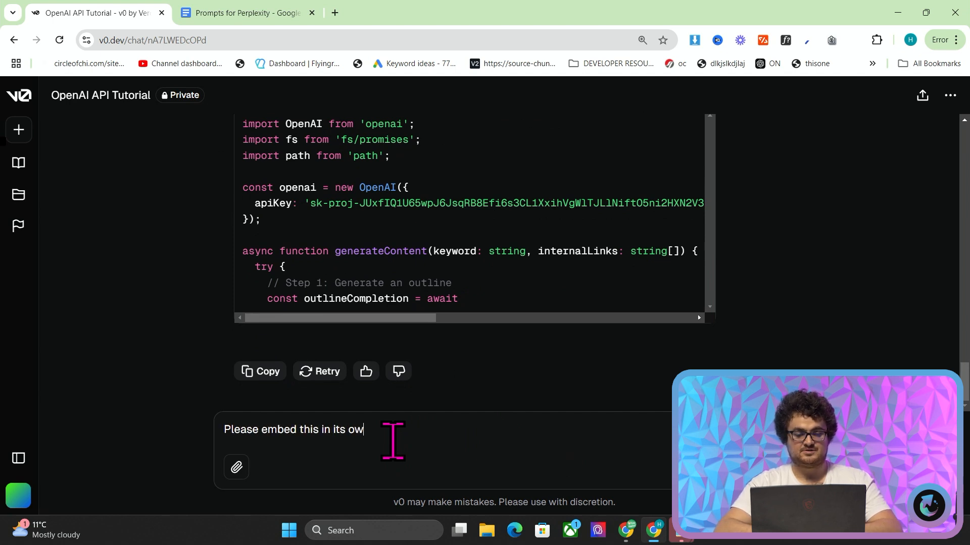
text(n)
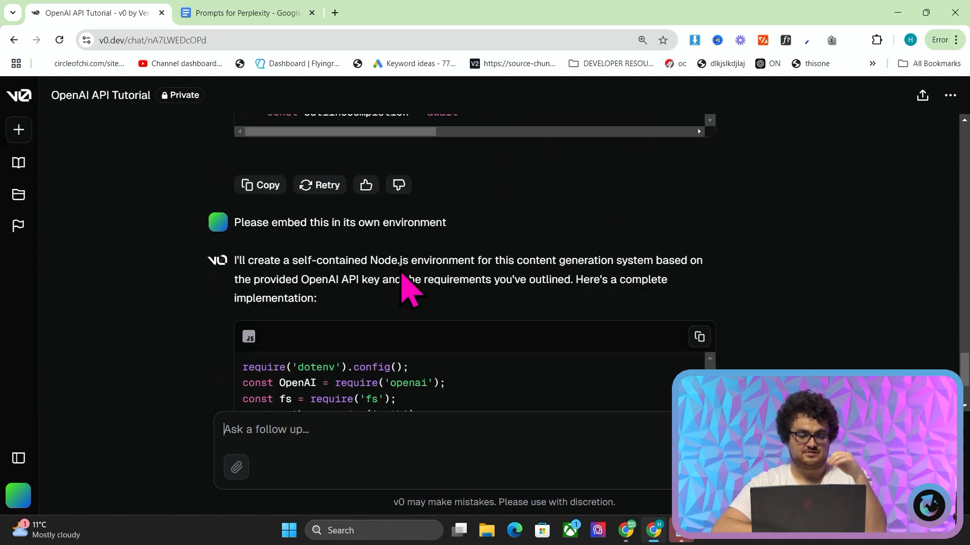
scroll(down, 3)
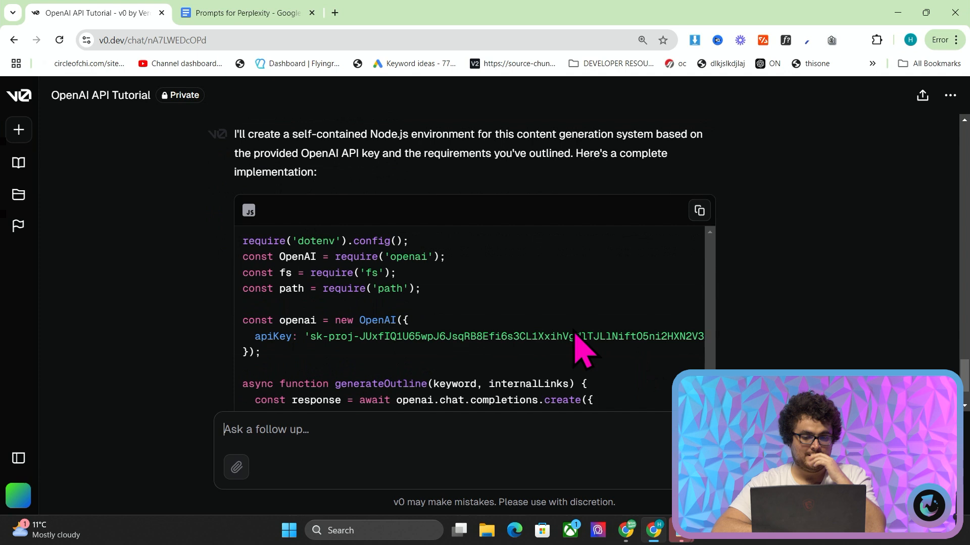
scroll(down, 3)
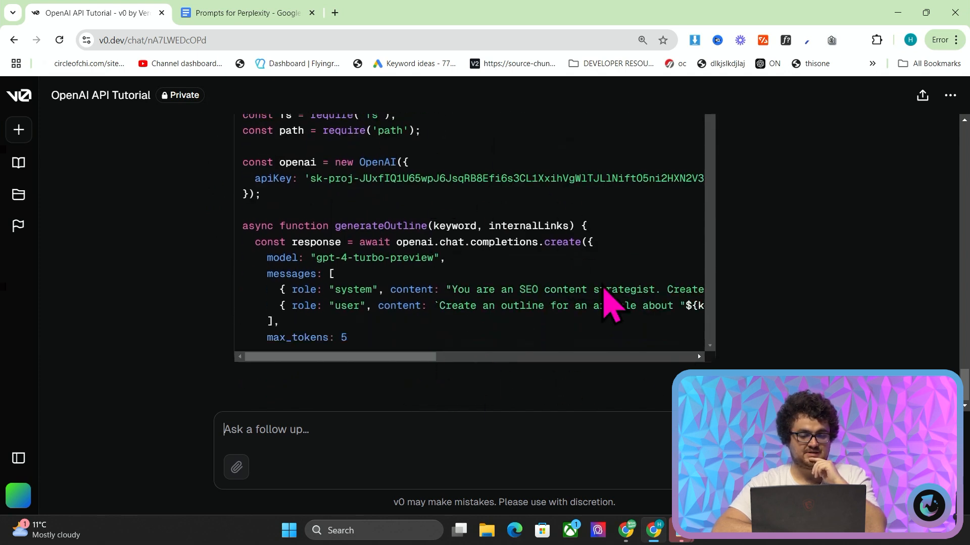
scroll(down, 3)
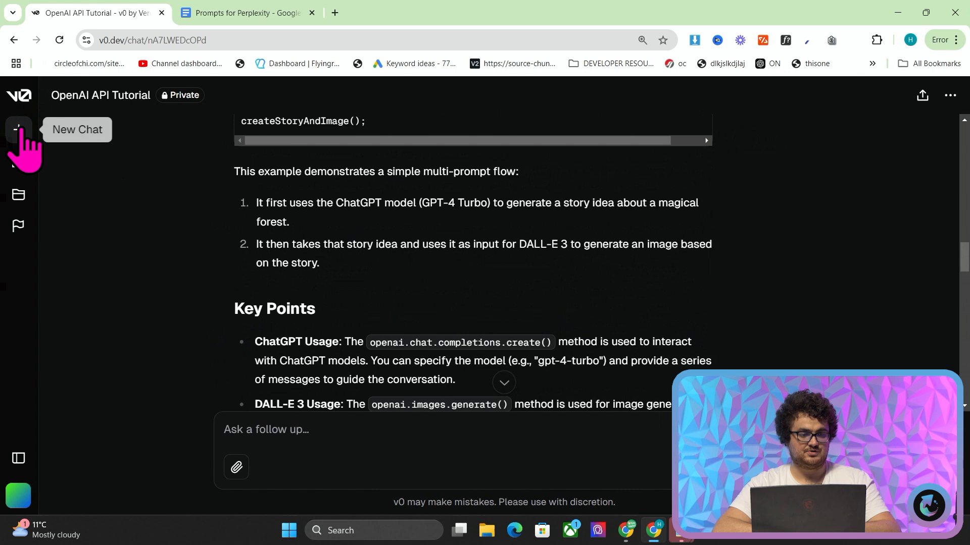
Start a new v0 chat prefixed 'Create this entire system in its own environment, embedded already, for testing'
click(19, 130)
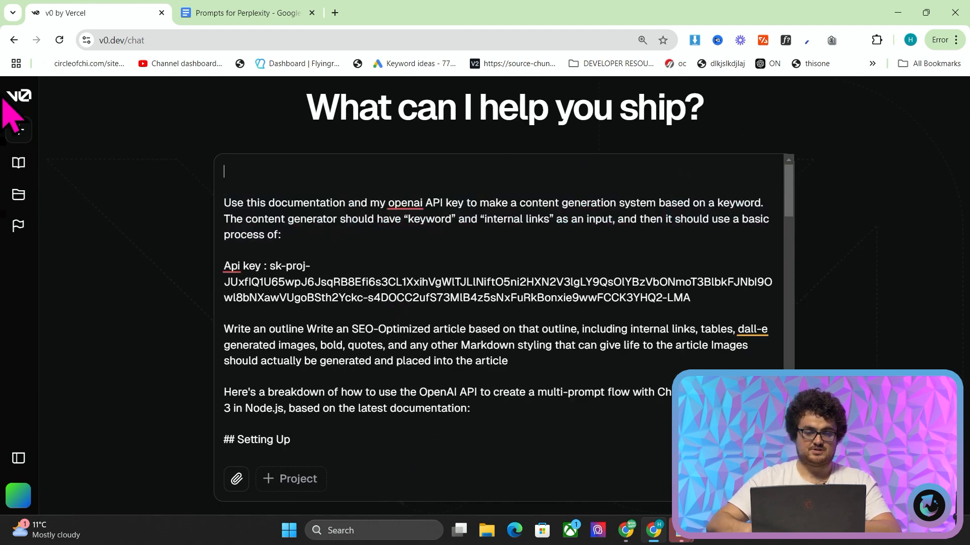
text(Create this entire)
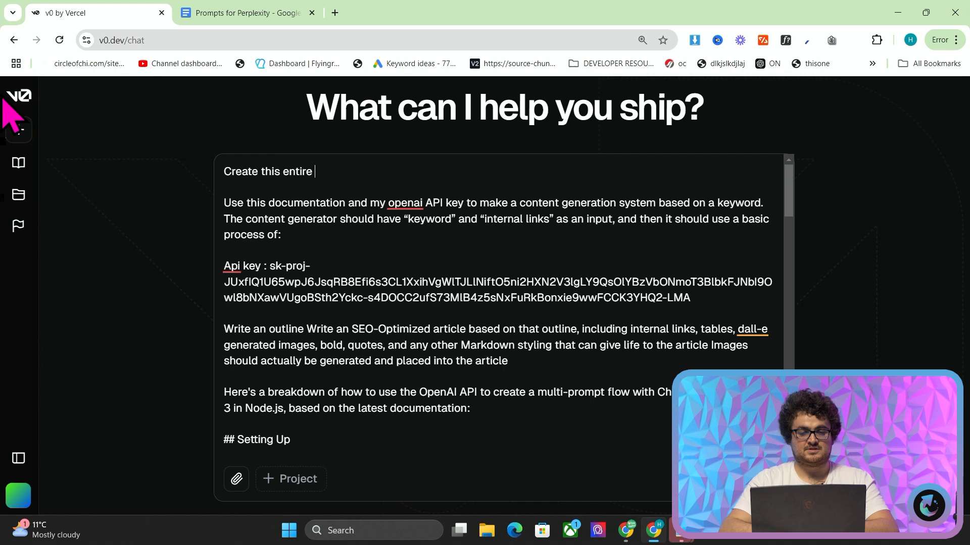
text(system in its own)
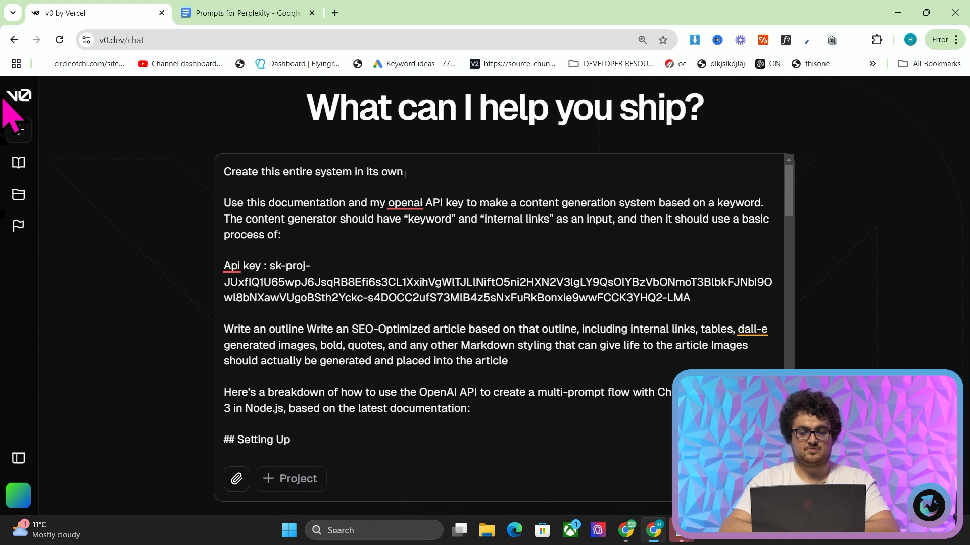
text(environment, emb)
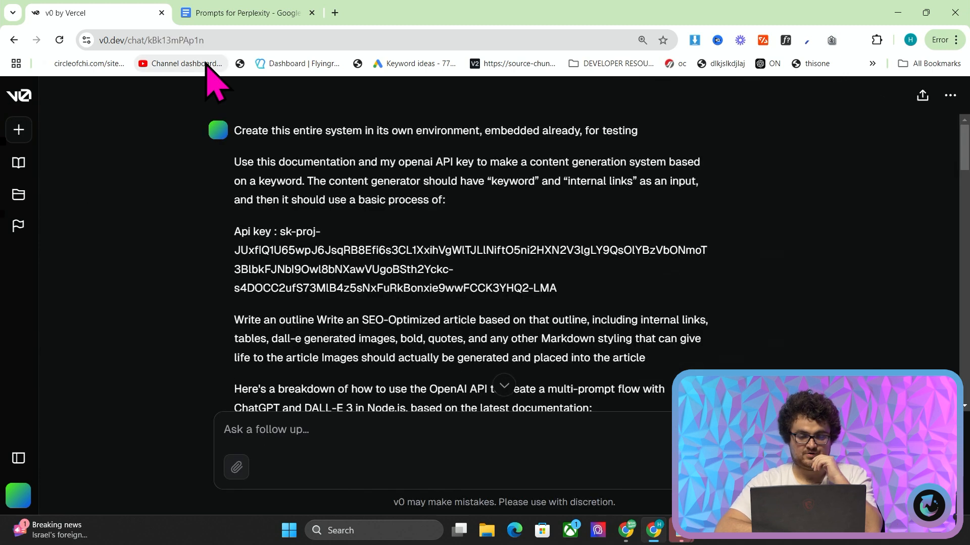
Scroll through the generated content-generator.tsx component code
scroll(down, 3)
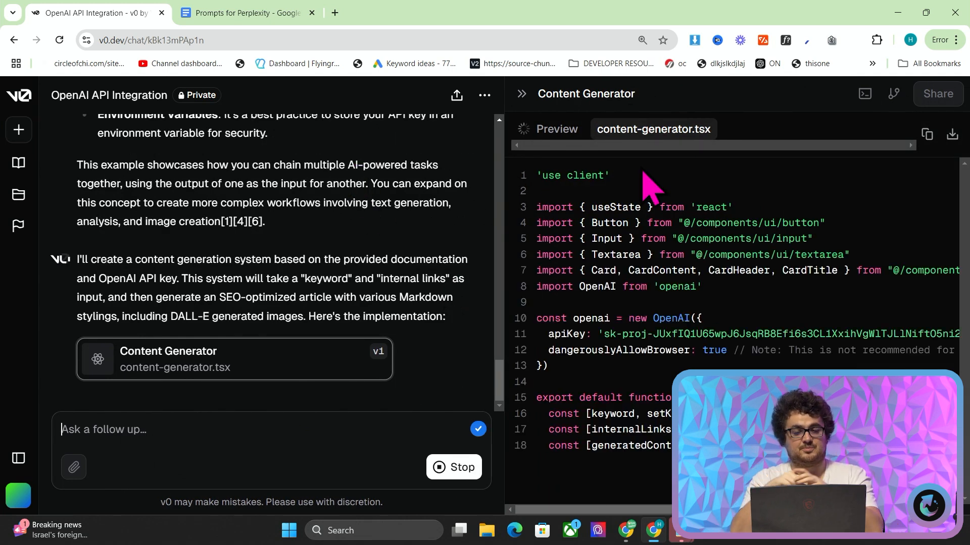
scroll(down, 3)
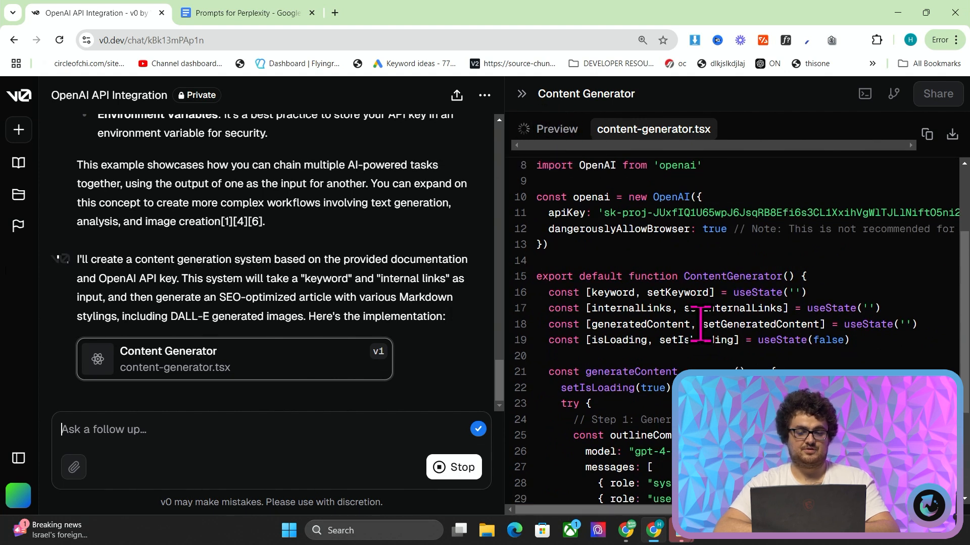
scroll(down, 3)
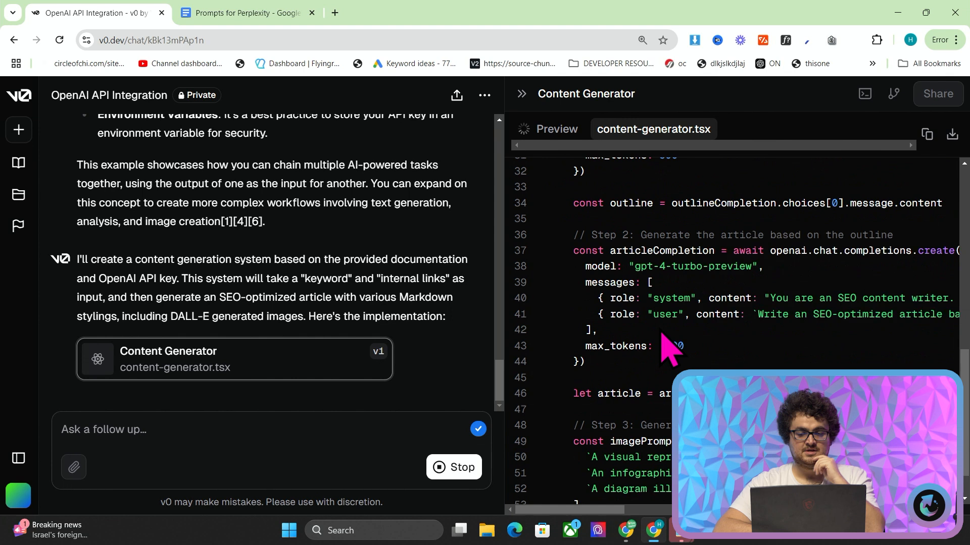
scroll(down, 3)
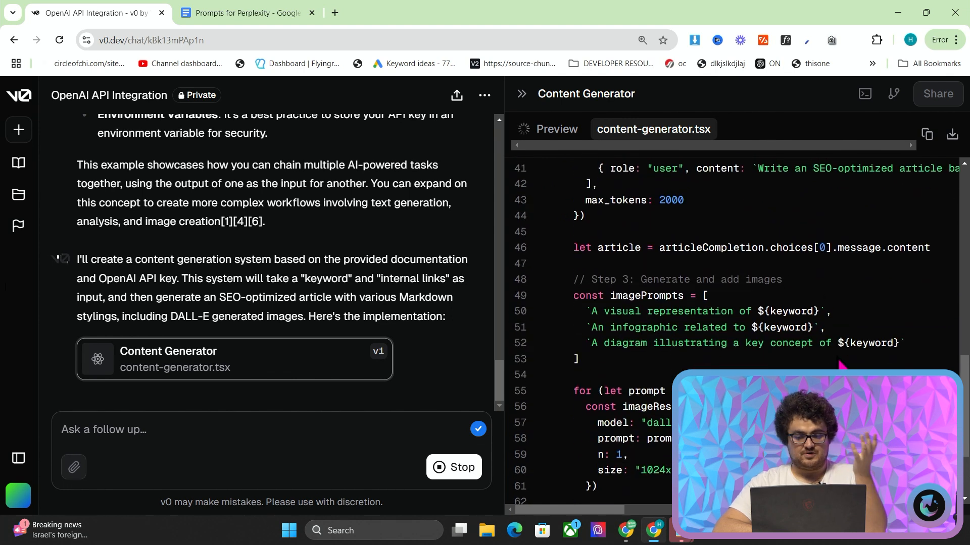
scroll(down, 3)
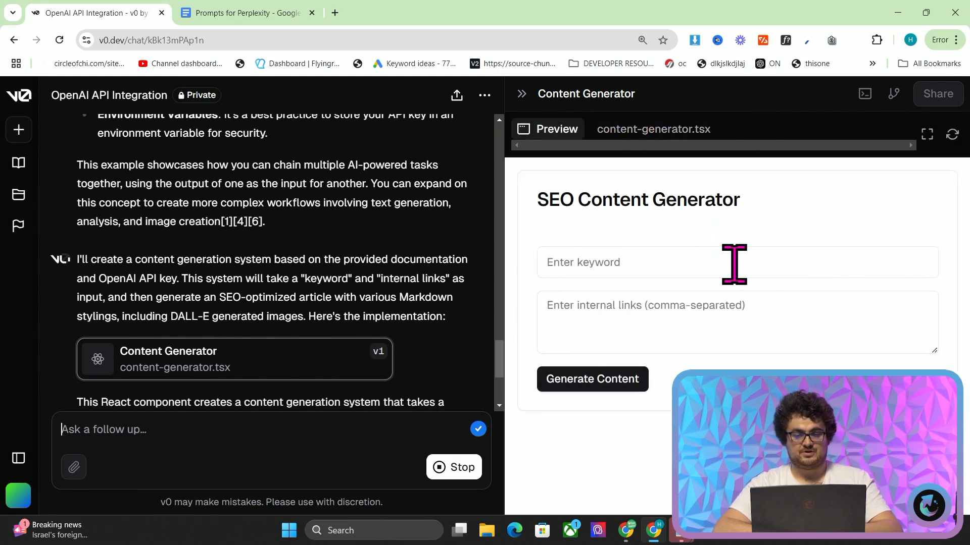
Generate content for 'black tie attire for men' with the 2men internal link, then view content-generator.tsx
text(black tie attire for)
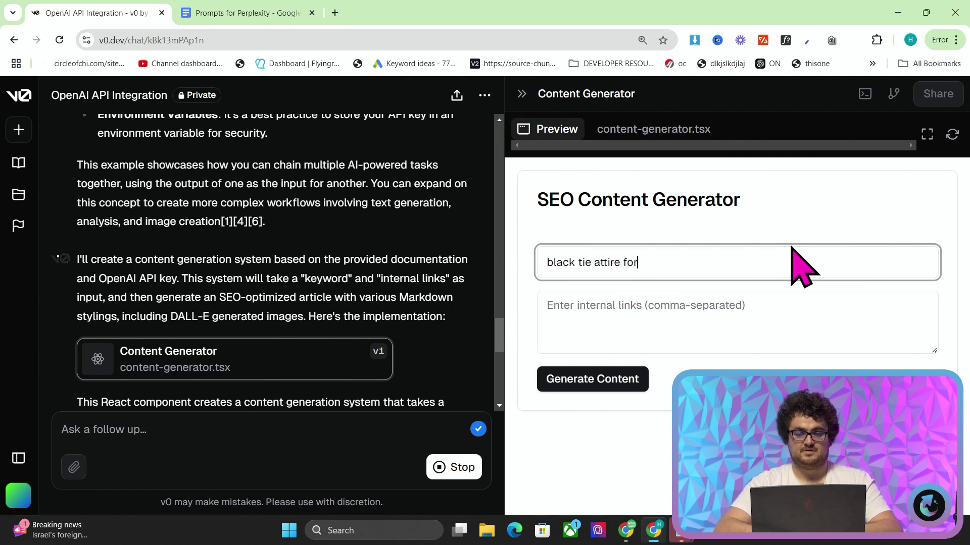
text(https://2men.it/collections/kiton)
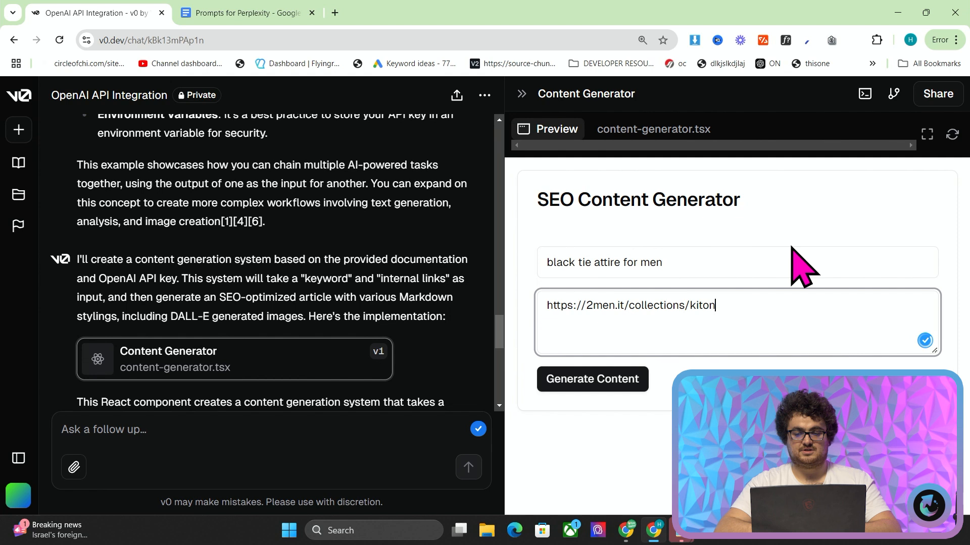
click(592, 379)
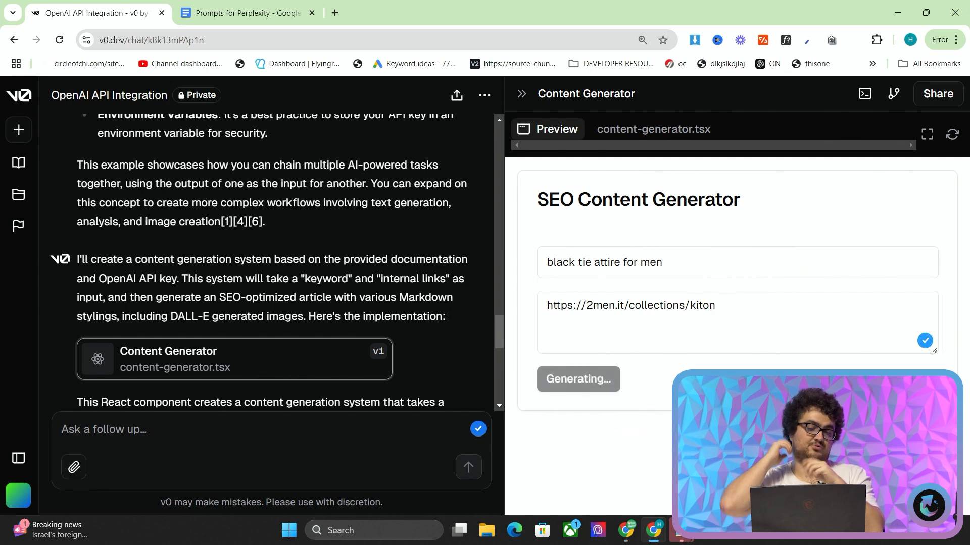
click(654, 129)
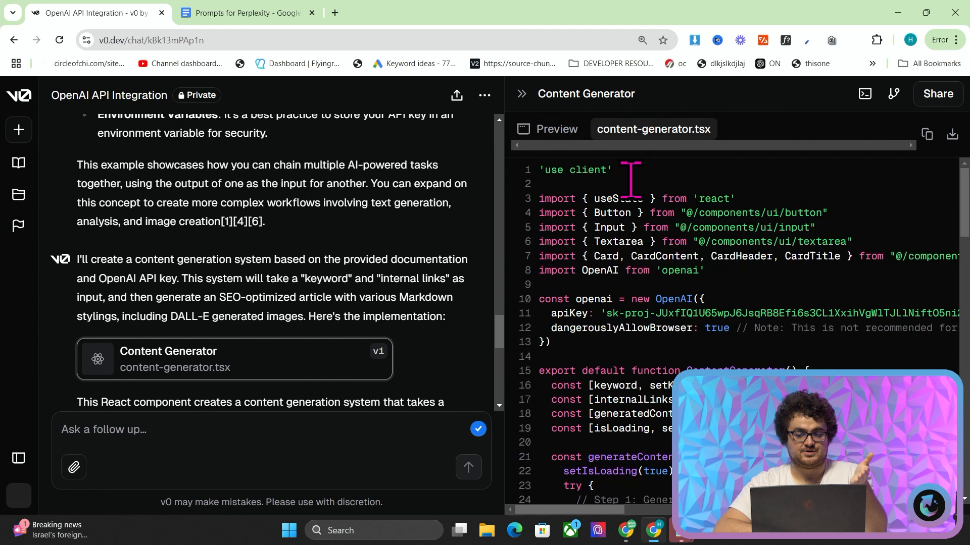
Scroll through content-generator.tsx to review the generator's source
scroll(down, 3)
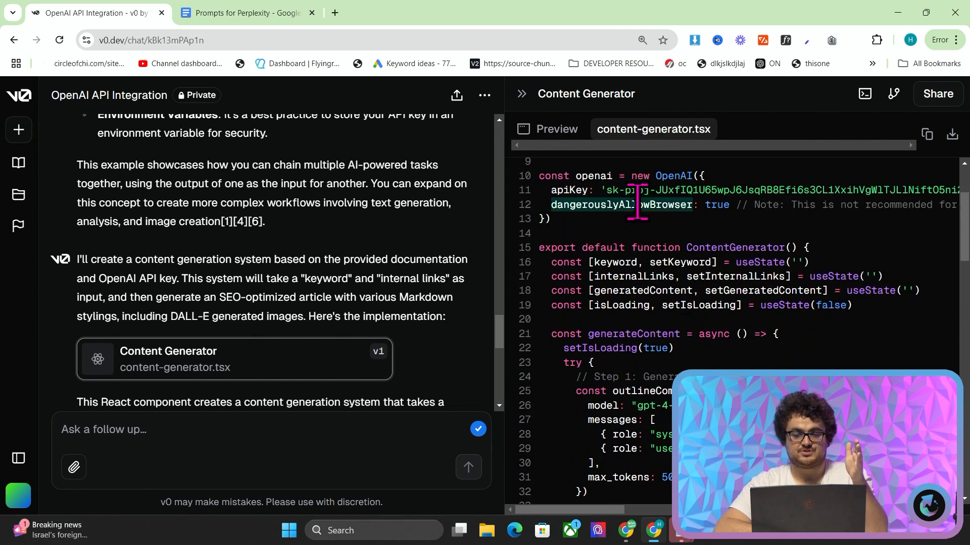
scroll(right, 3)
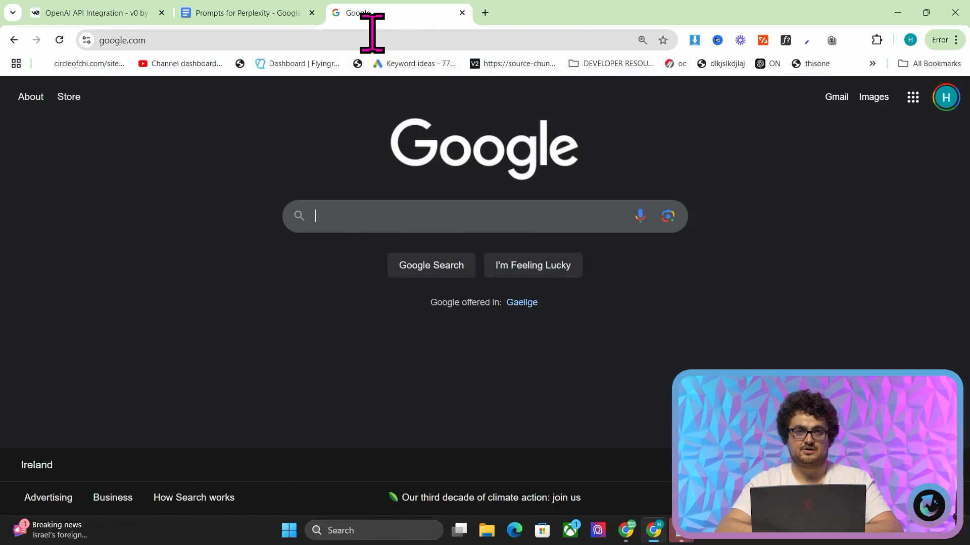
Search Google for 'v0 supabase', scan the results, and return to the v0 generator chat
text(v0 supabase)
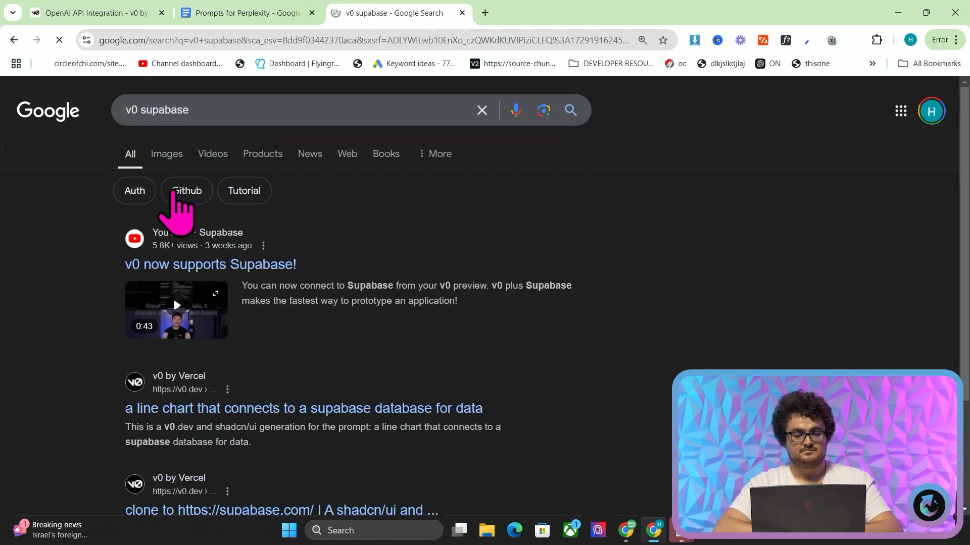
scroll(down, 3)
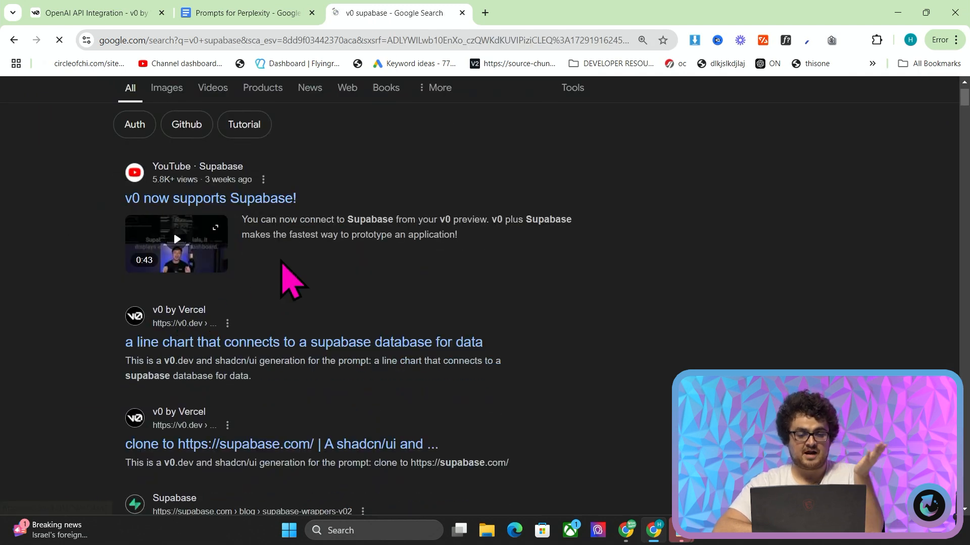
scroll(down, 3)
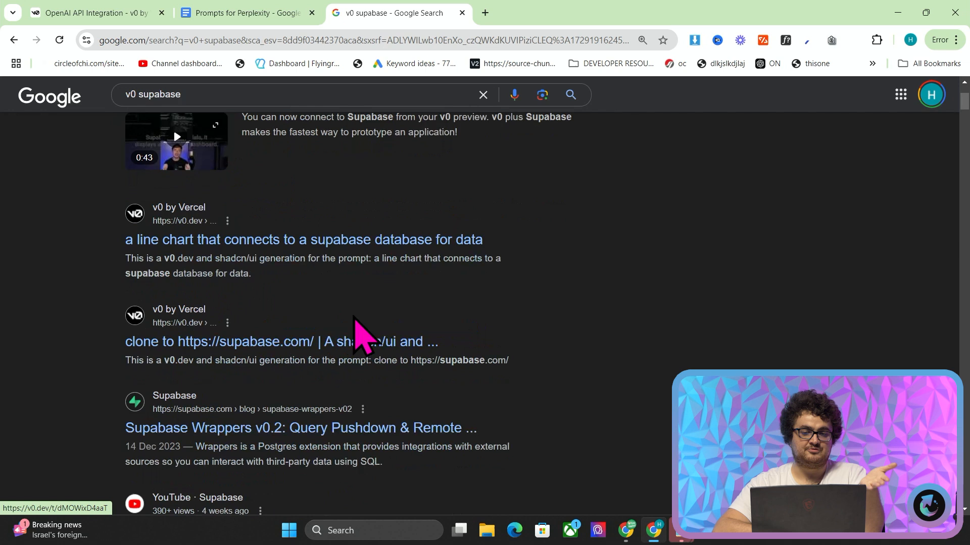
scroll(down, 3)
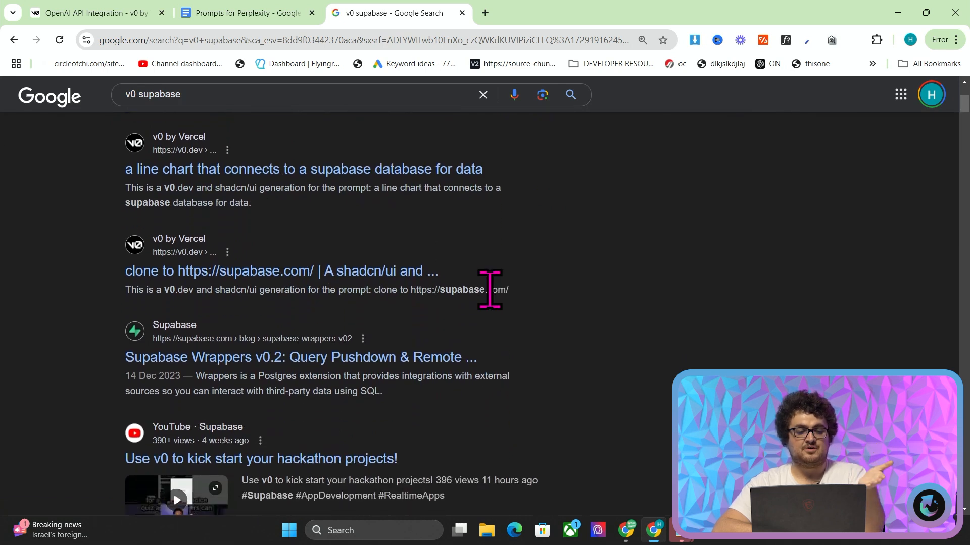
mouse_move(369, 170)
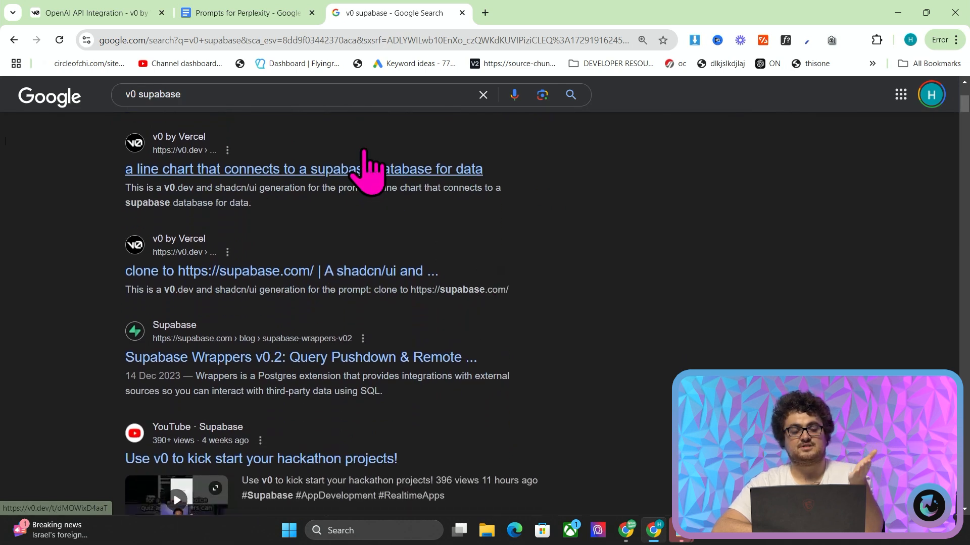
scroll(down, 3)
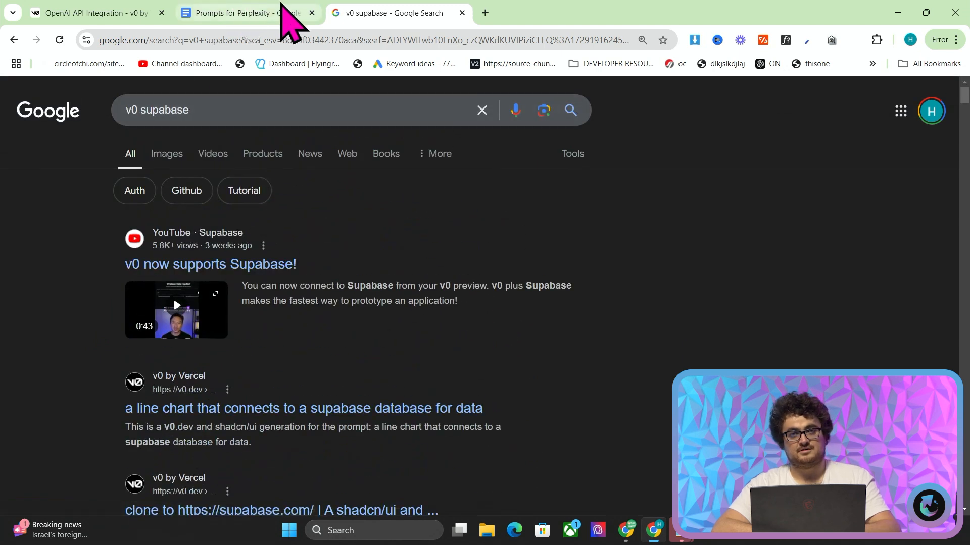
click(91, 12)
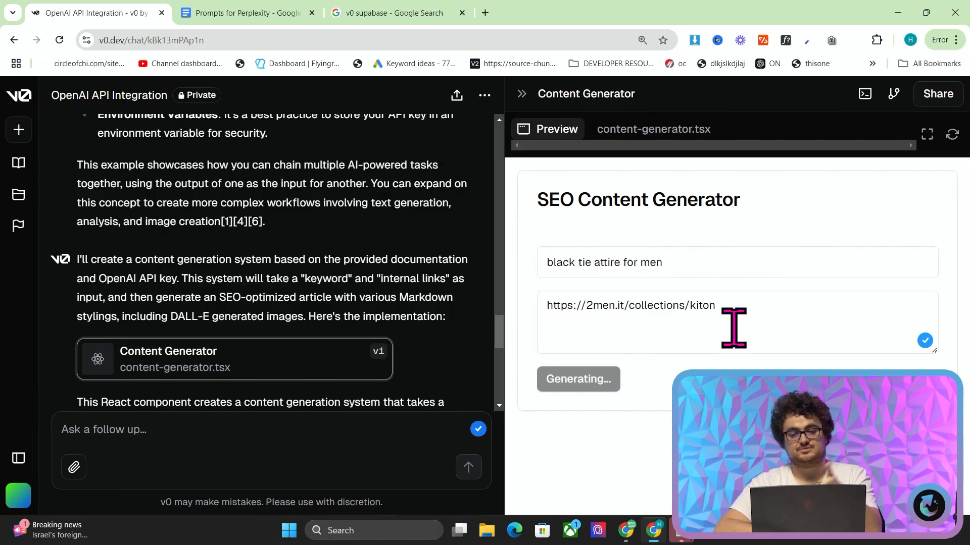
mouse_move(780, 327)
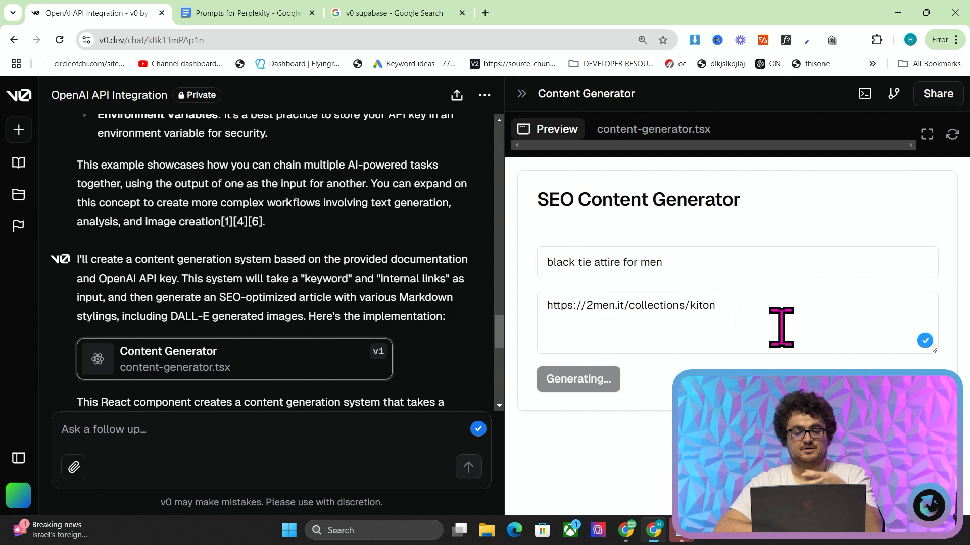
mouse_move(786, 336)
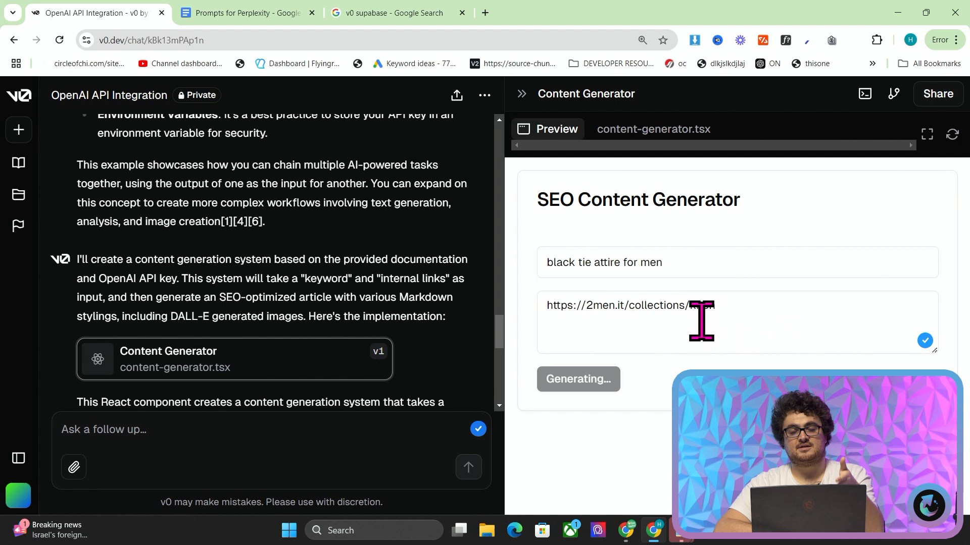
Enter the kiton internal link, glance at content-generator.tsx, and return to the running preview
text(kiton)
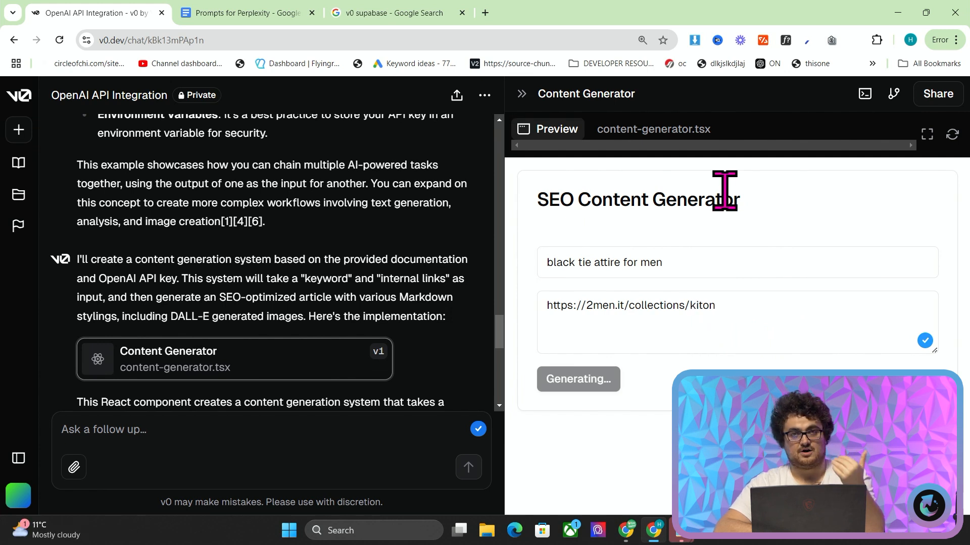
click(654, 129)
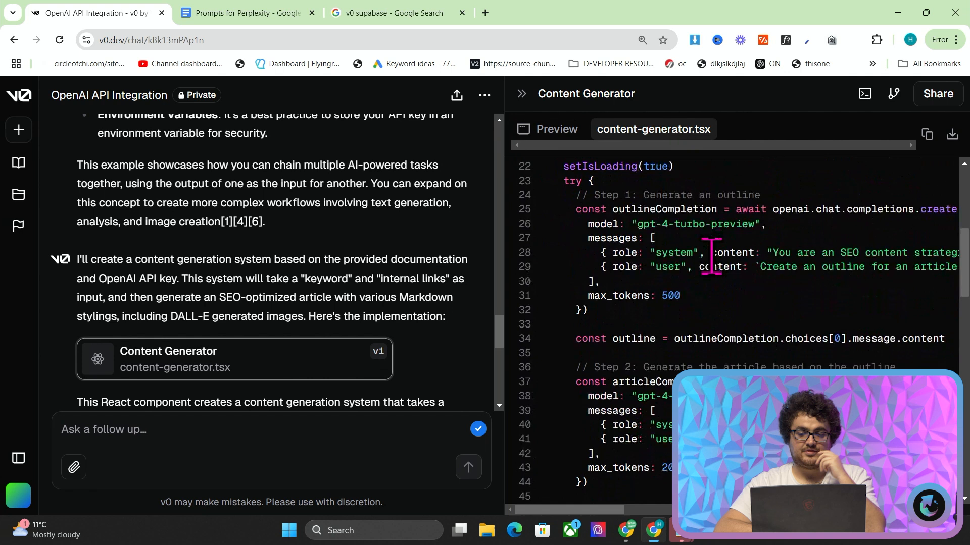
scroll(down, 3)
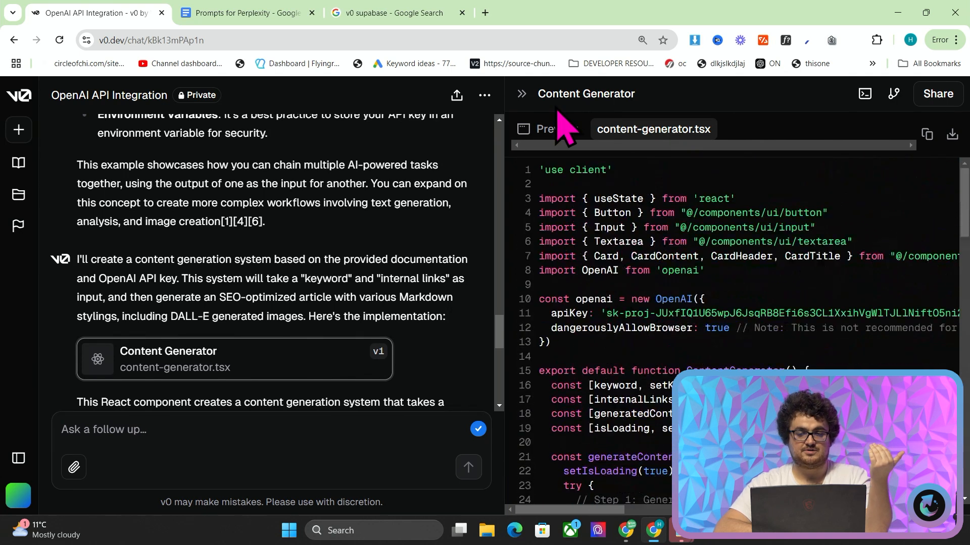
click(547, 129)
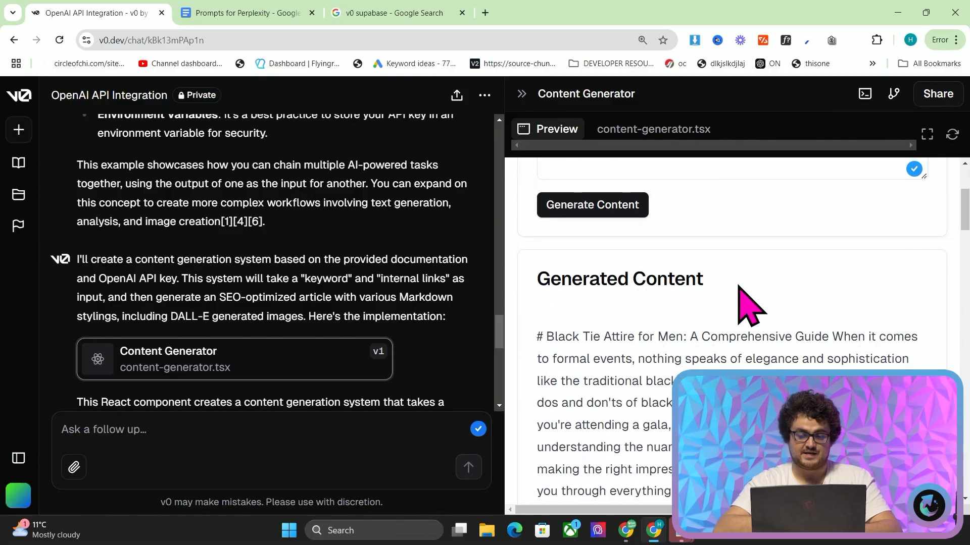
scroll(down, 3)
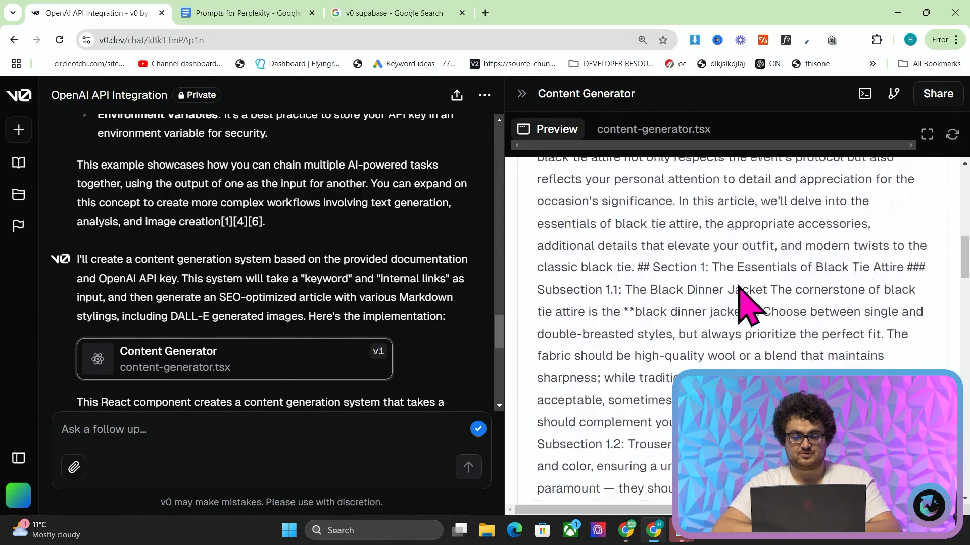
scroll(down, 3)
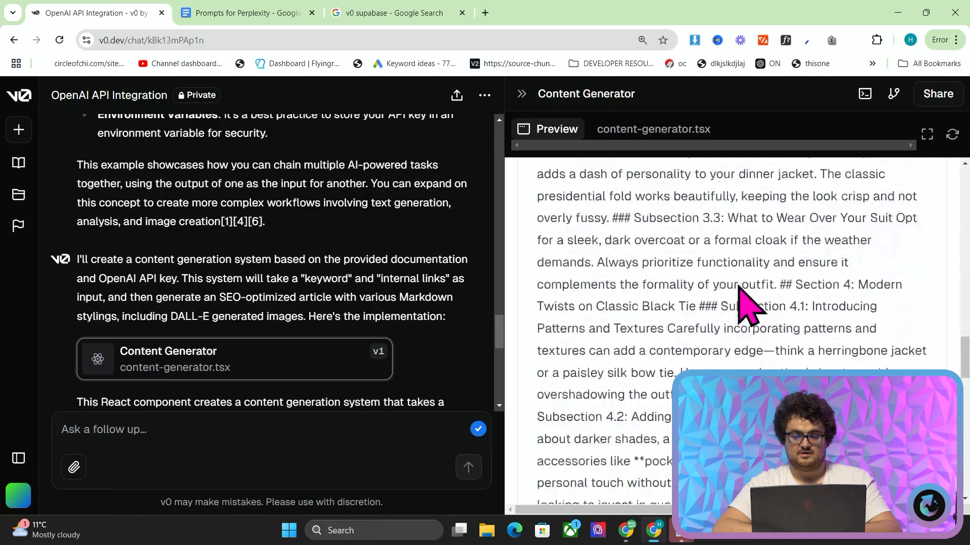
scroll(down, 3)
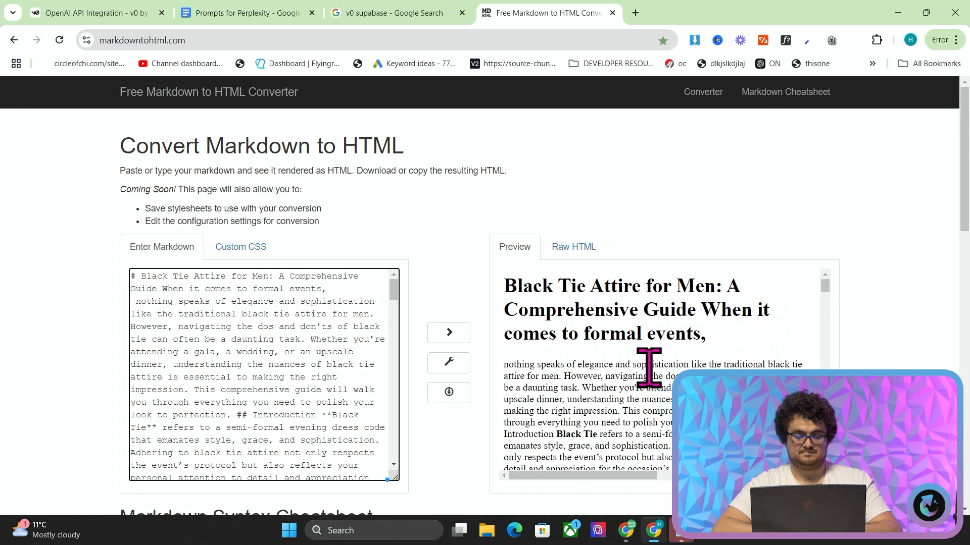
Draft a follow-up asking v0 to format the content properly with spacing and add Copy All
click(91, 13)
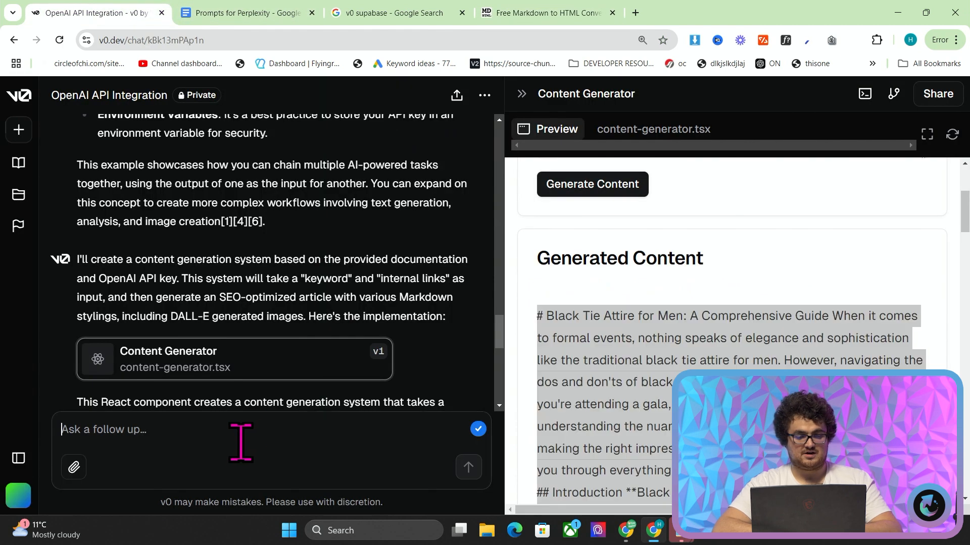
text(This content isn't)
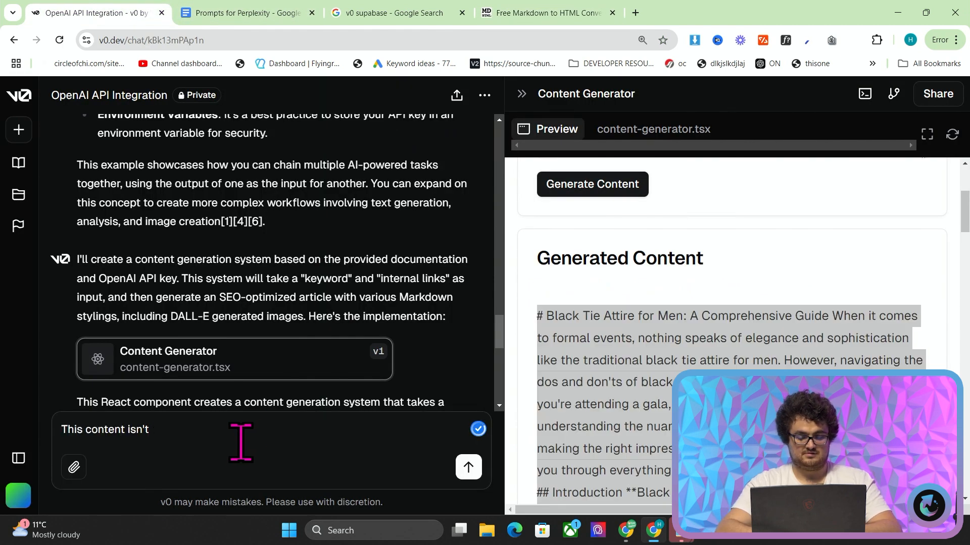
text(formatted properly, please)
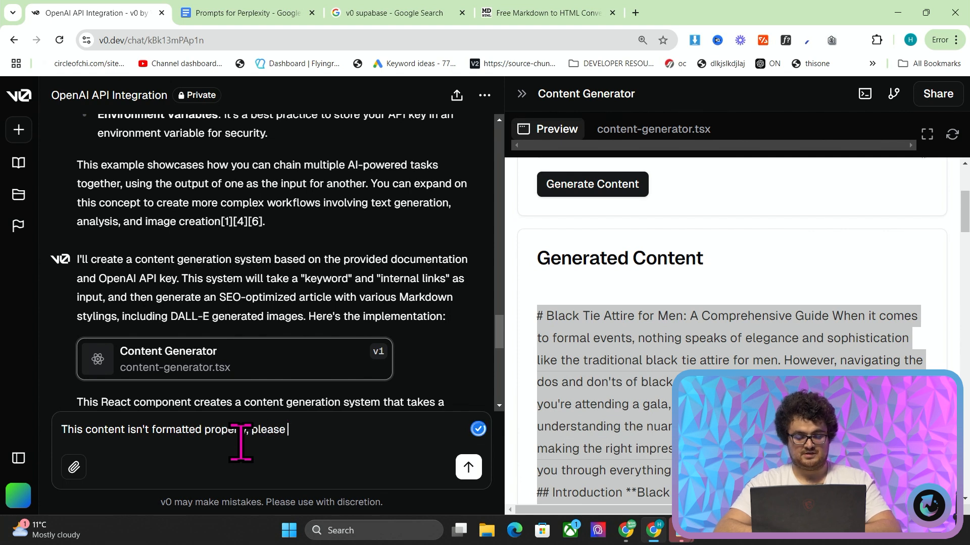
text(make it format properly)
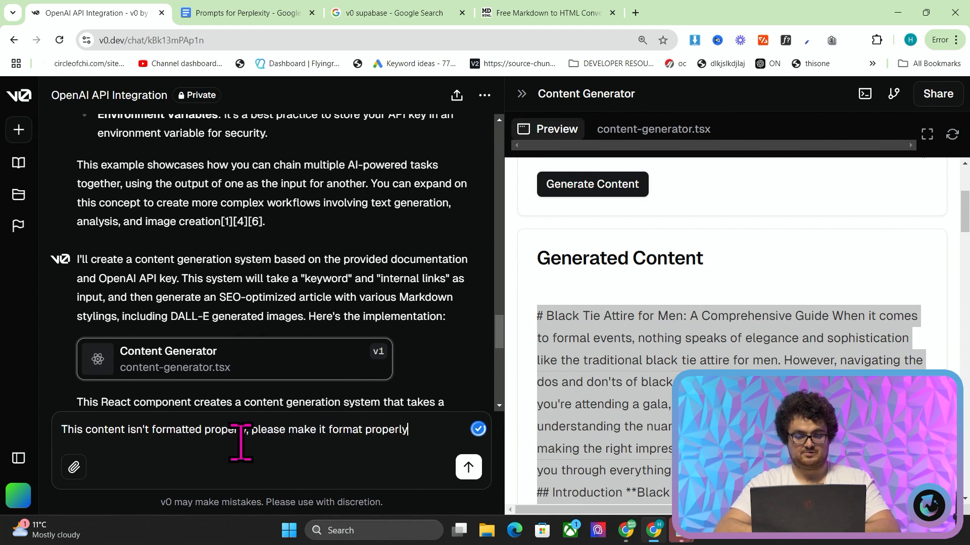
text(with spacing)
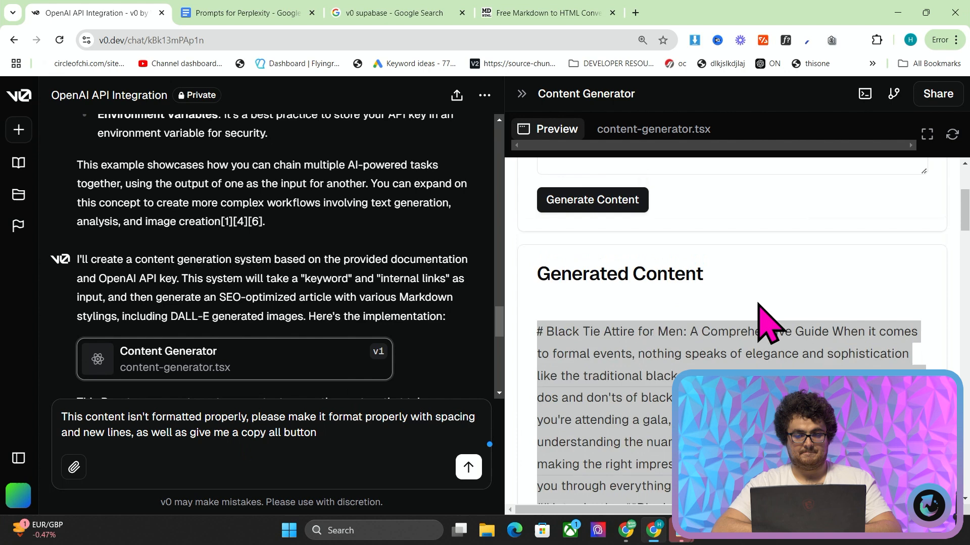
click(550, 13)
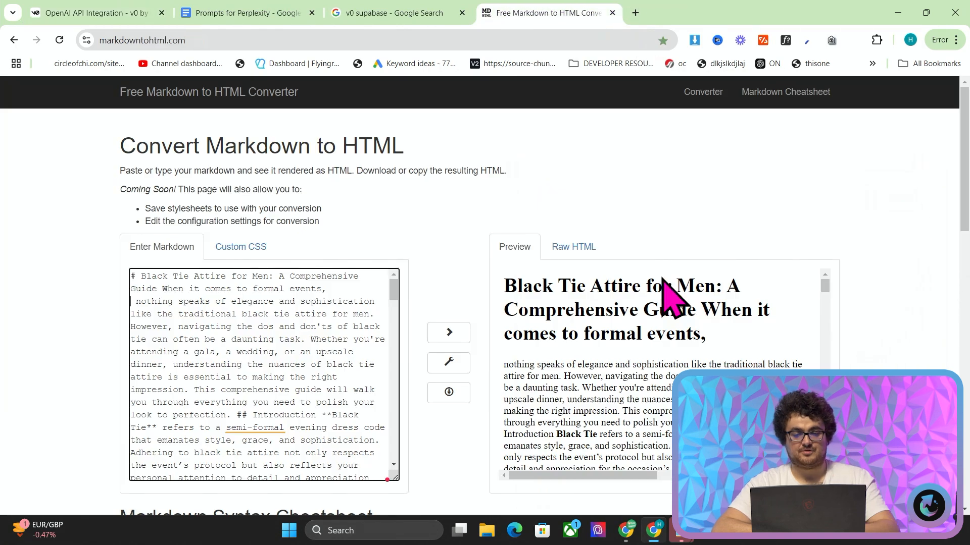
scroll(down, 3)
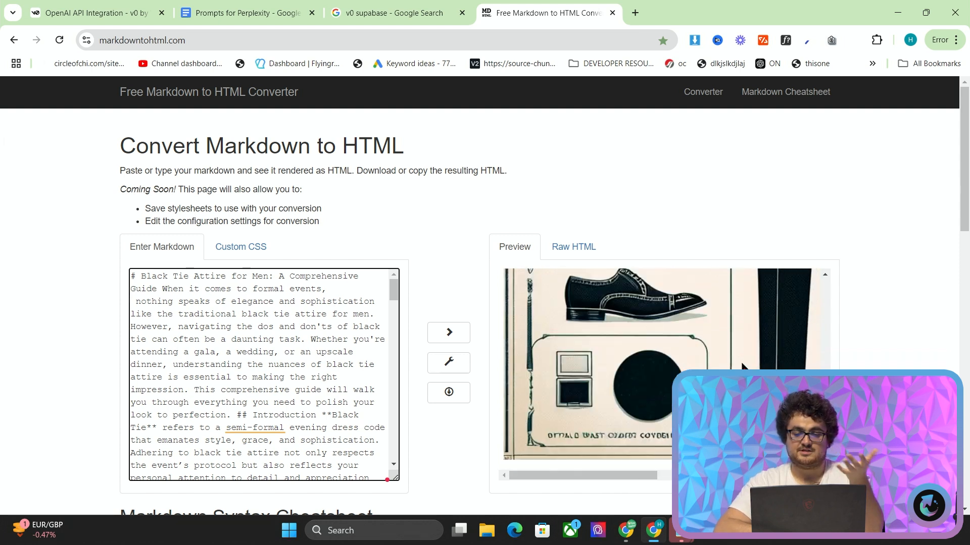
scroll(down, 3)
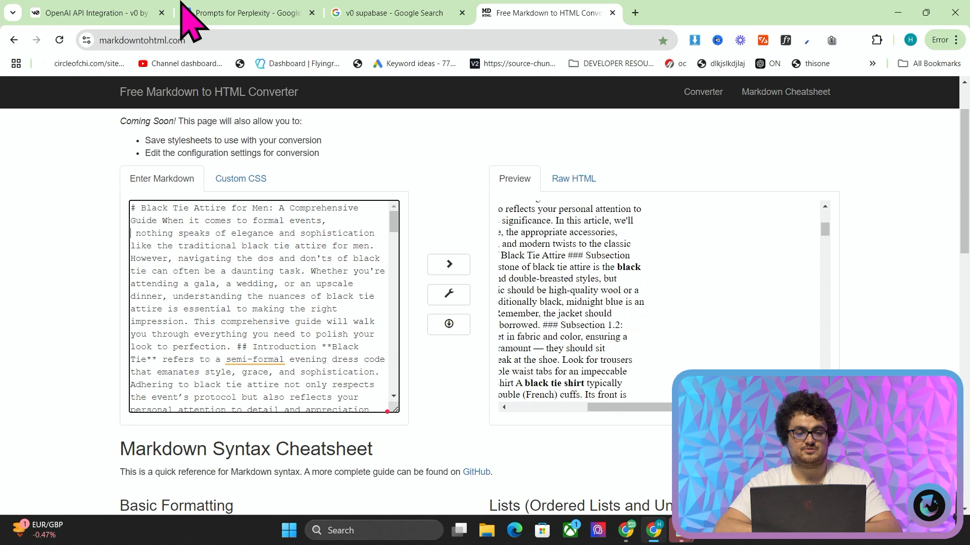
click(96, 12)
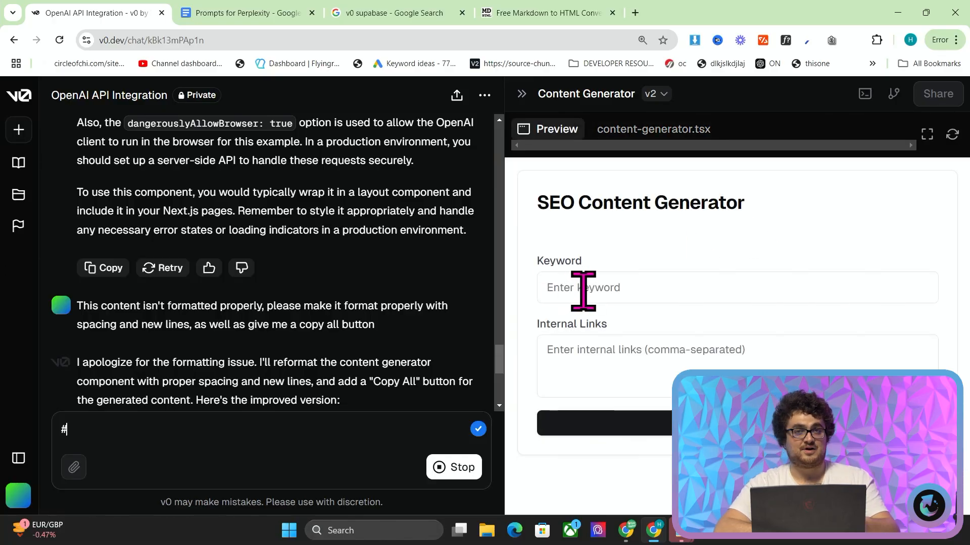
text(black tie attire for men)
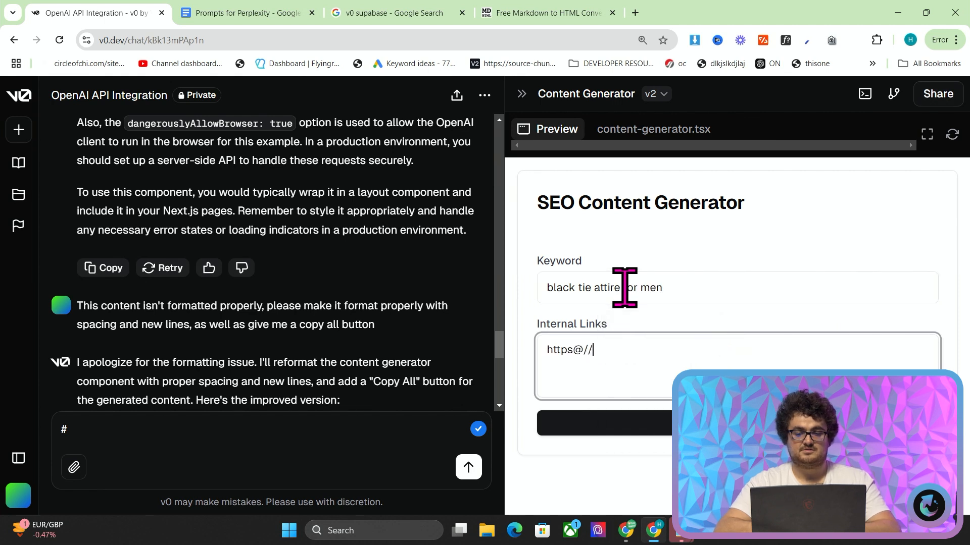
text(https://2men.it/c)
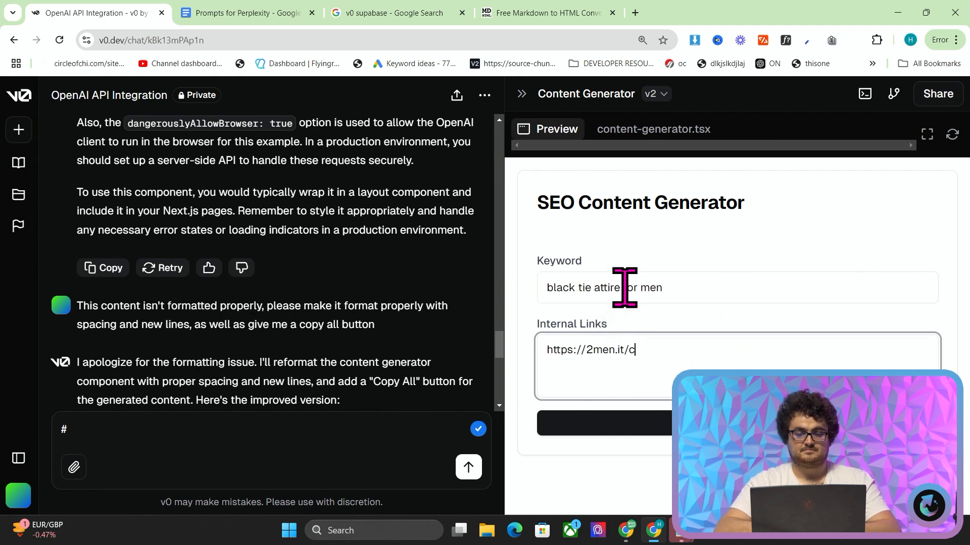
text(ollections/kit)
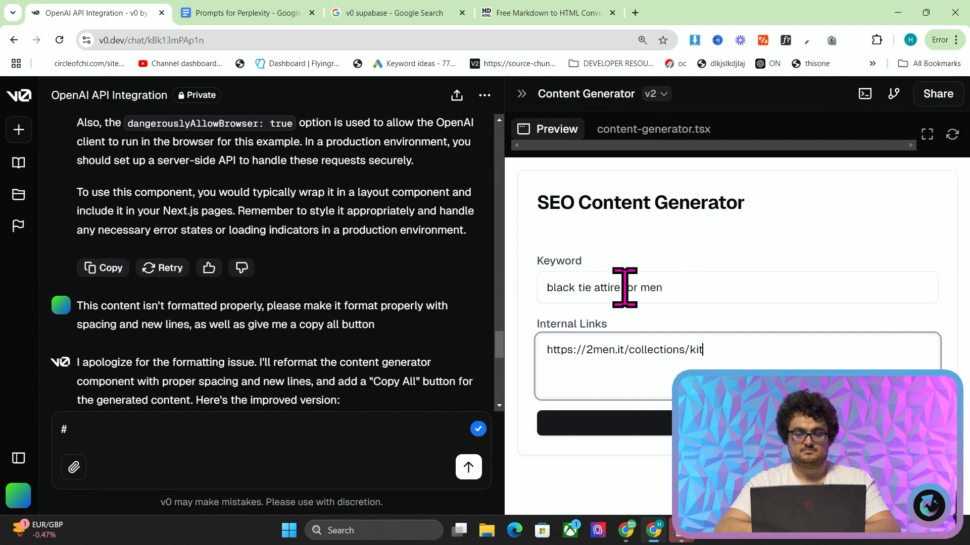
text(on)
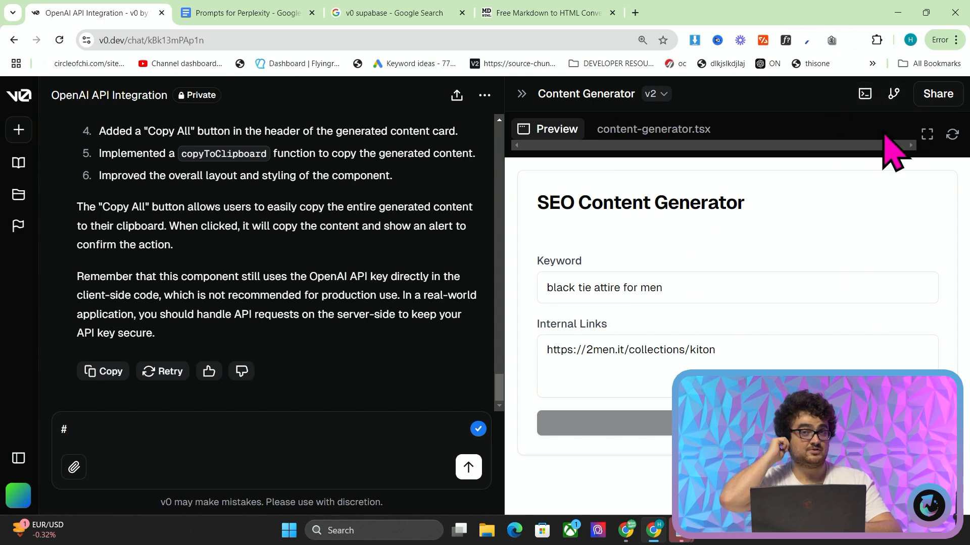
mouse_move(864, 93)
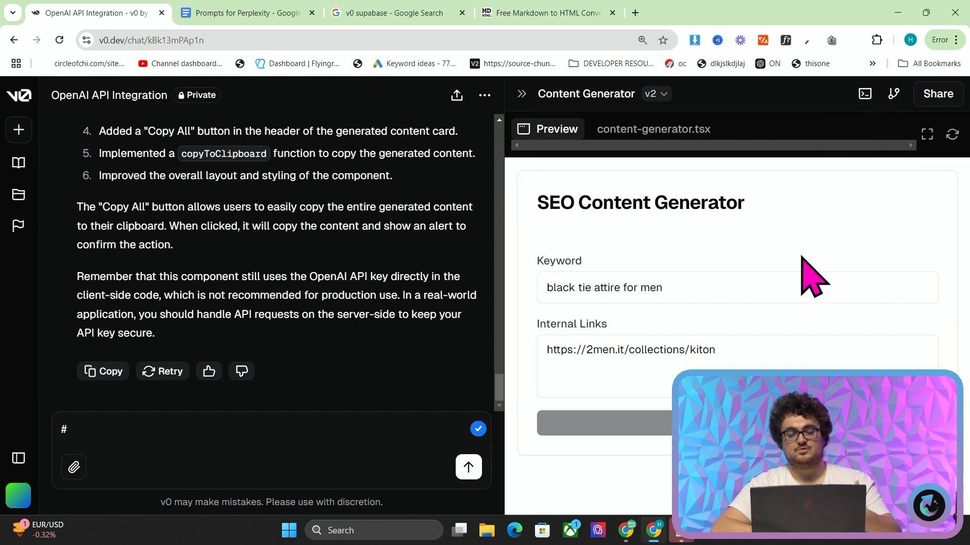
mouse_move(864, 94)
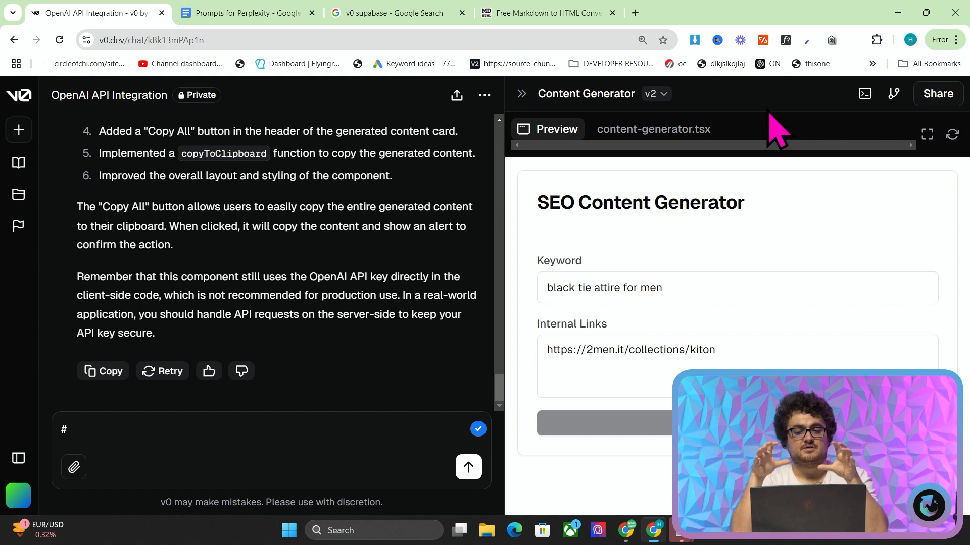
Bring up the Claude conversation after checking the Prompts for Perplexity document
click(634, 13)
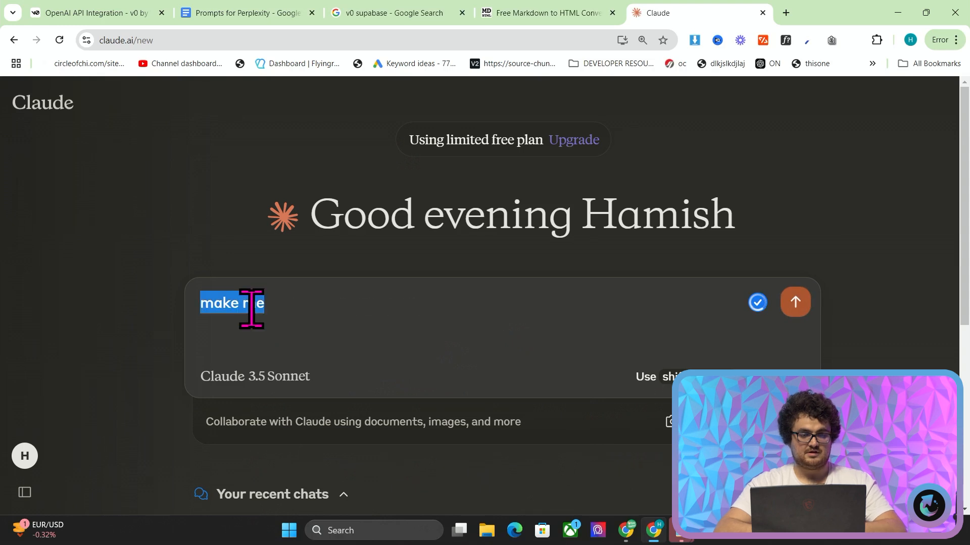
click(248, 13)
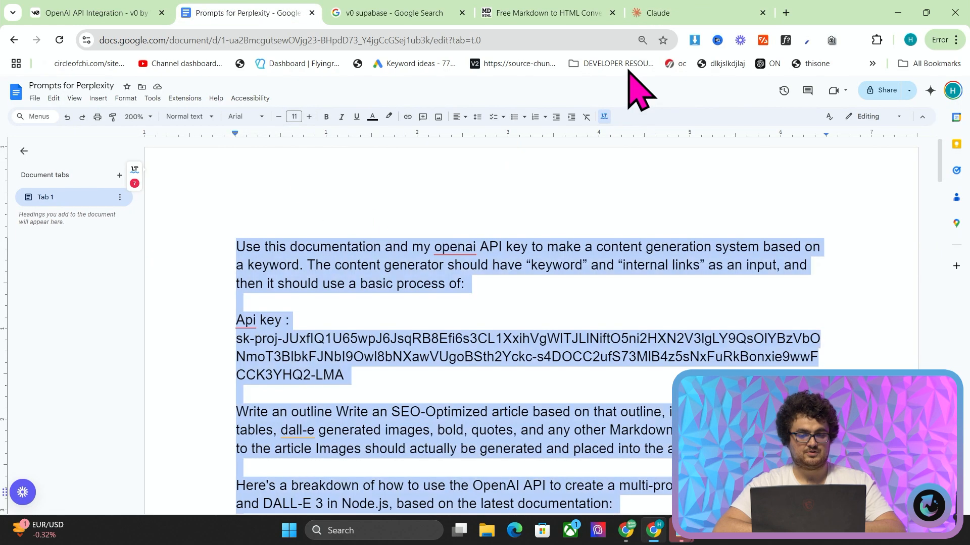
click(669, 13)
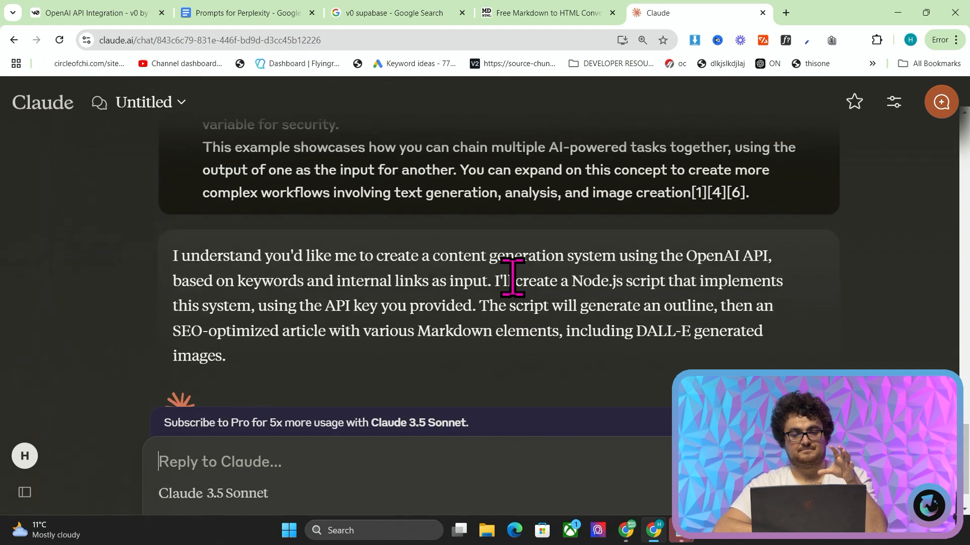
scroll(down, 3)
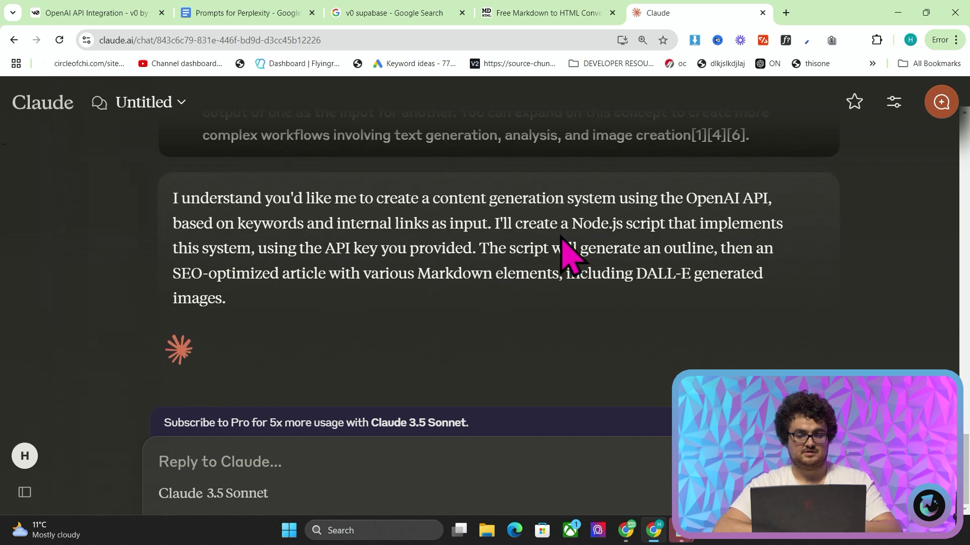
Review Claude's Content Generation System script down to its npm install setup steps
click(239, 268)
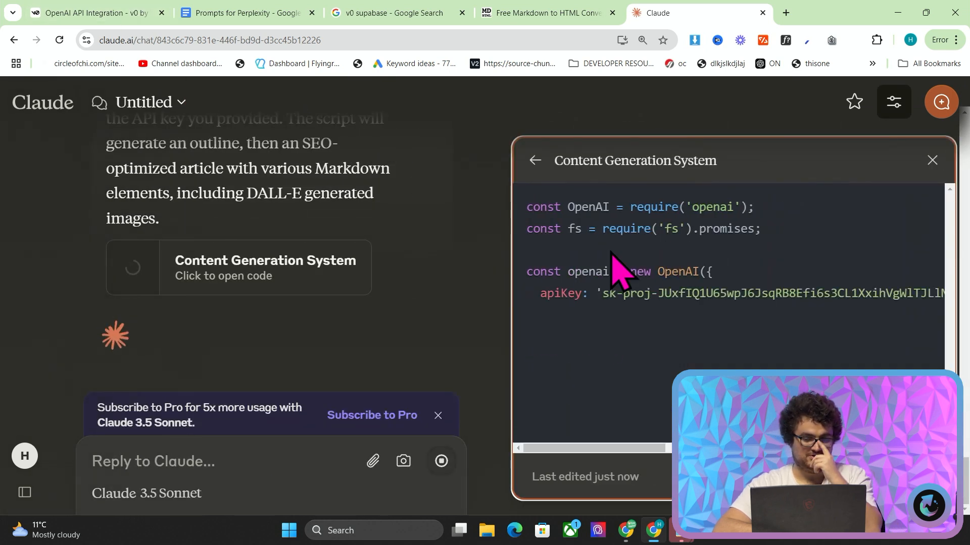
click(91, 13)
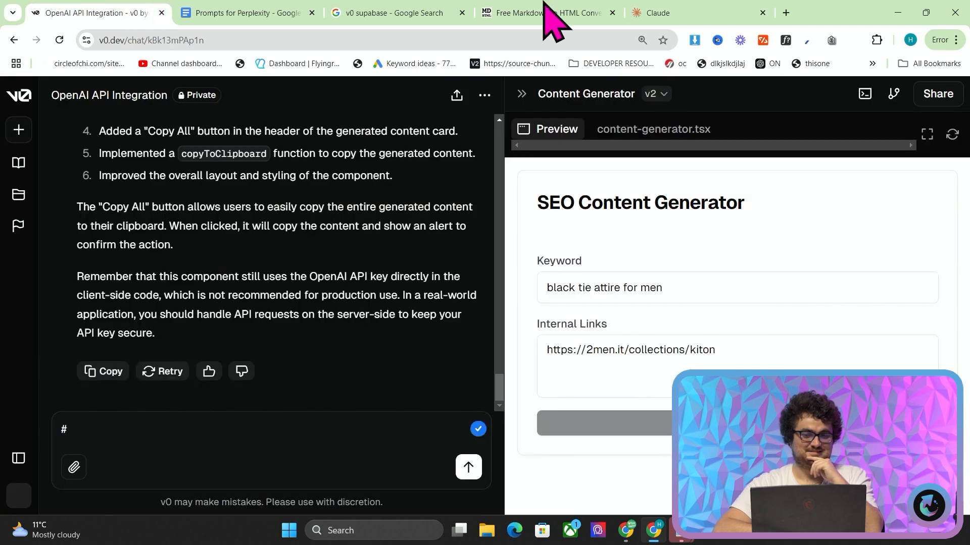
click(659, 13)
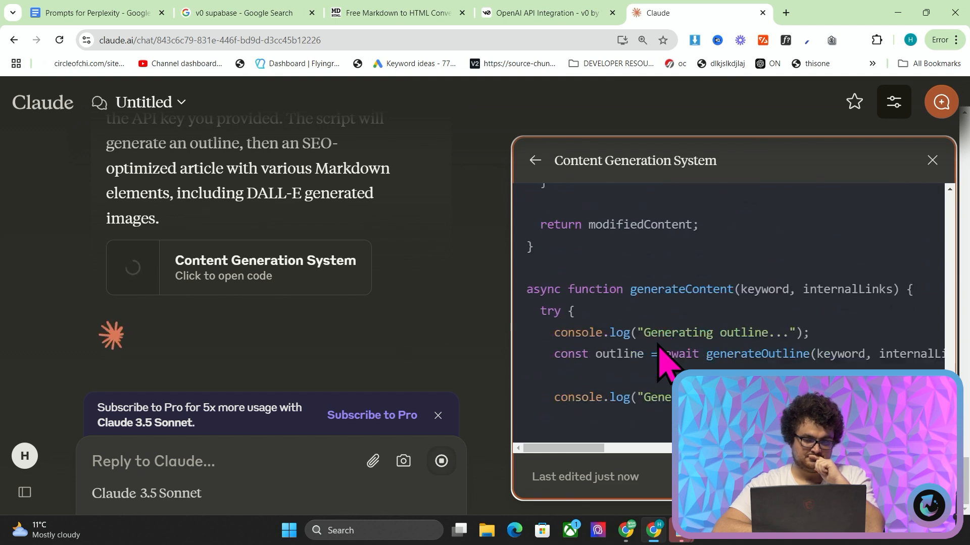
scroll(down, 3)
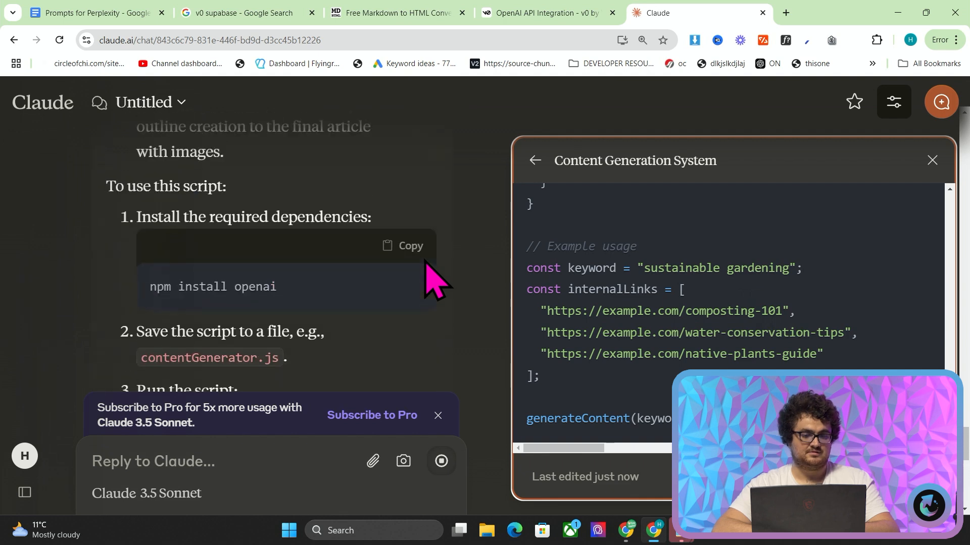
In the Markdown converter, search the article for 'kiton' and step through the matches
click(551, 13)
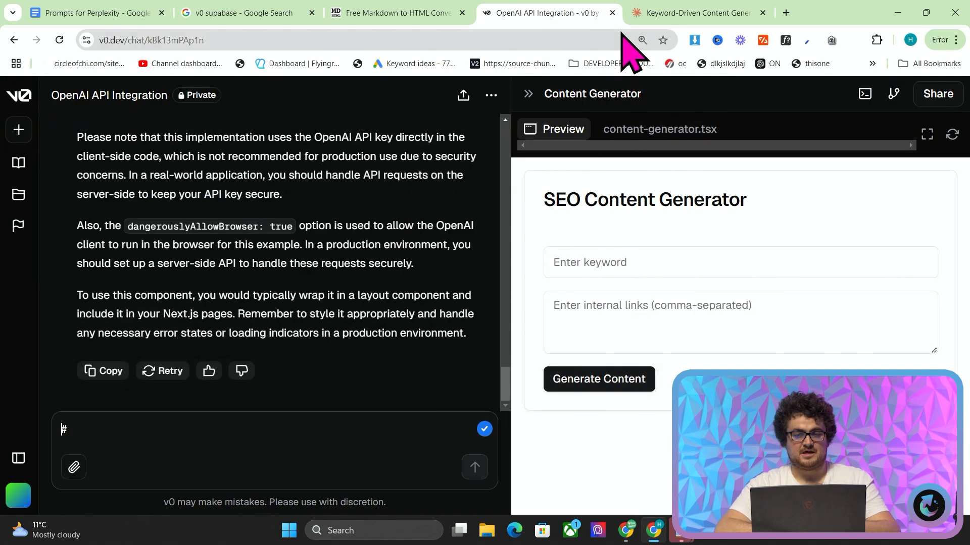
click(406, 13)
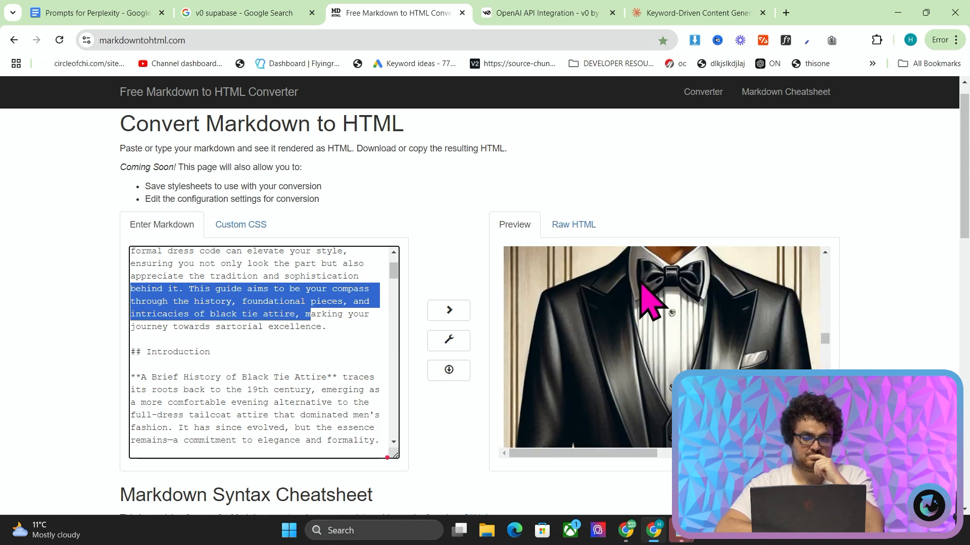
scroll(down, 3)
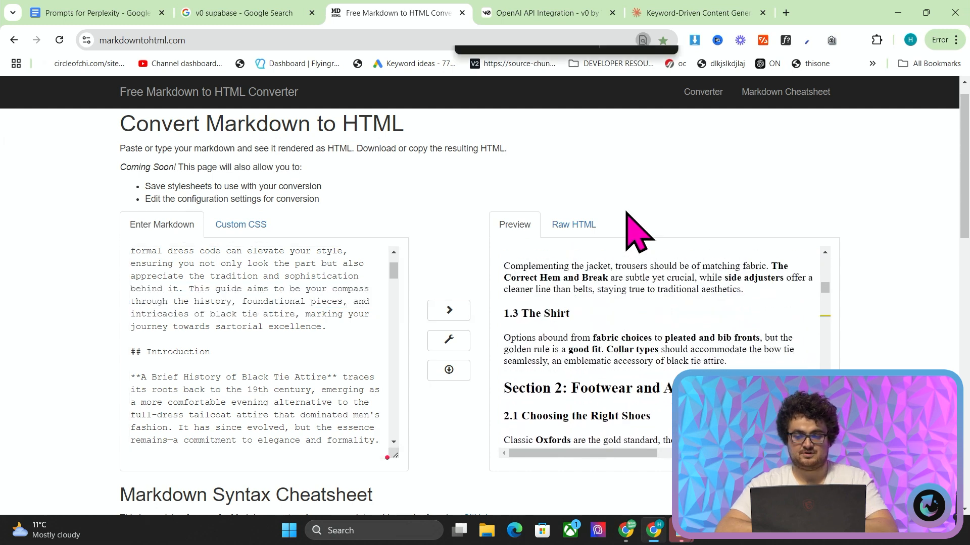
text(kiton)
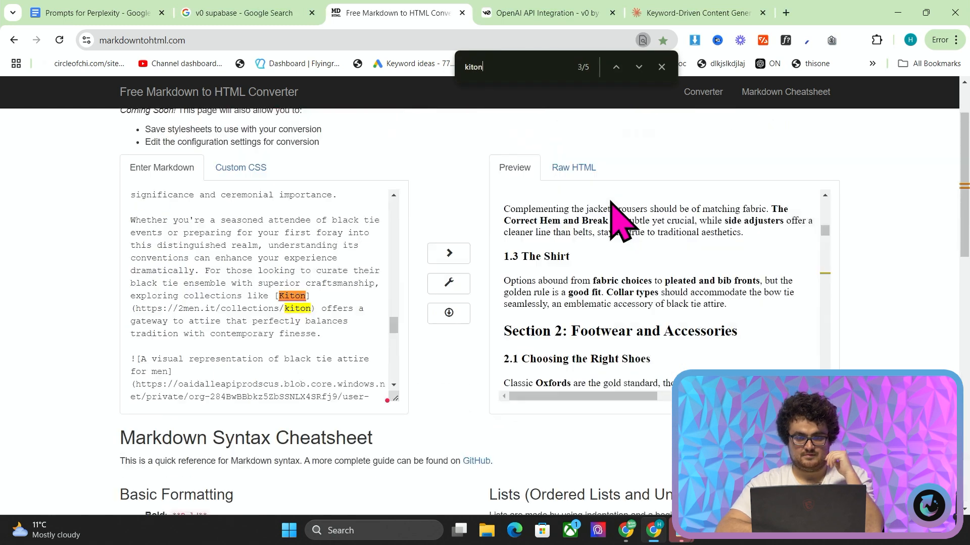
mouse_move(635, 278)
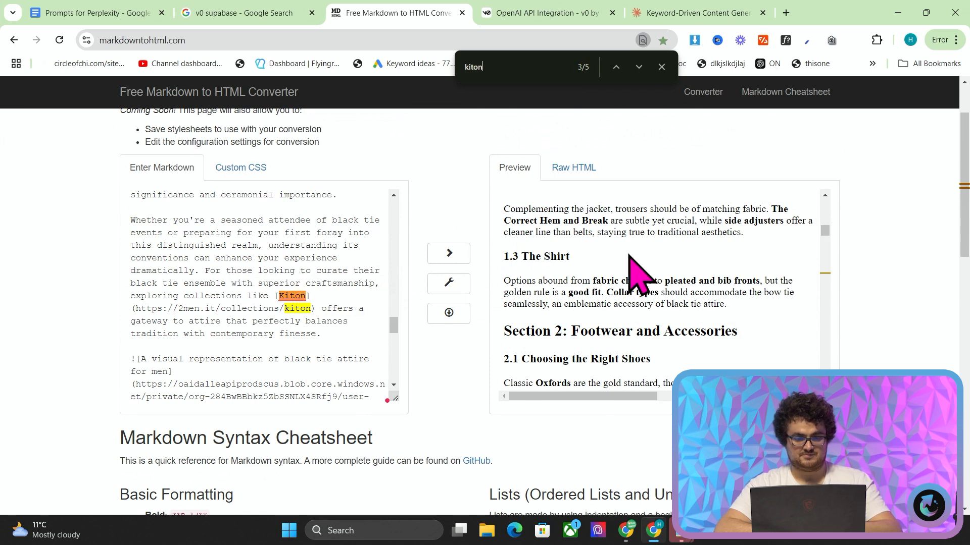
click(638, 67)
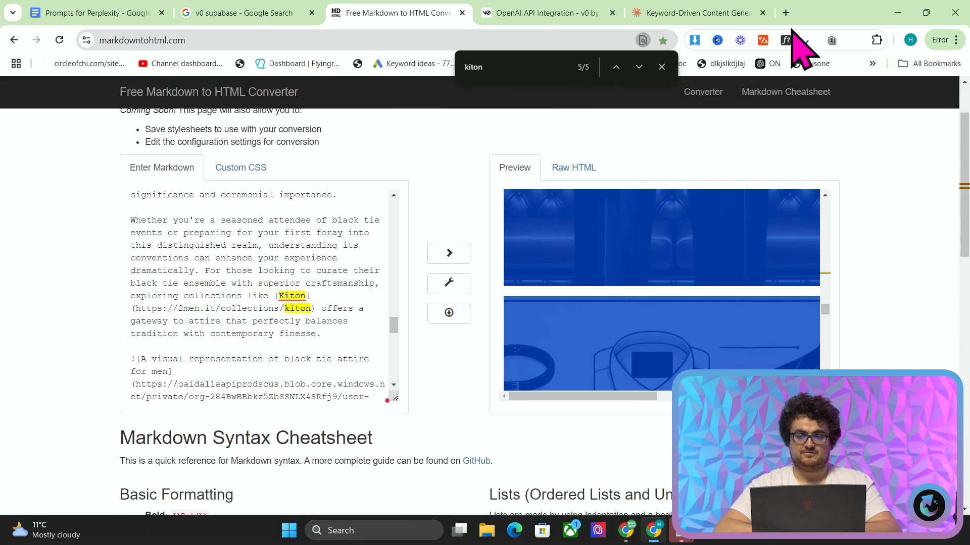
Ask v0 for CSV input and CSV output to generate articles in bulk
click(552, 14)
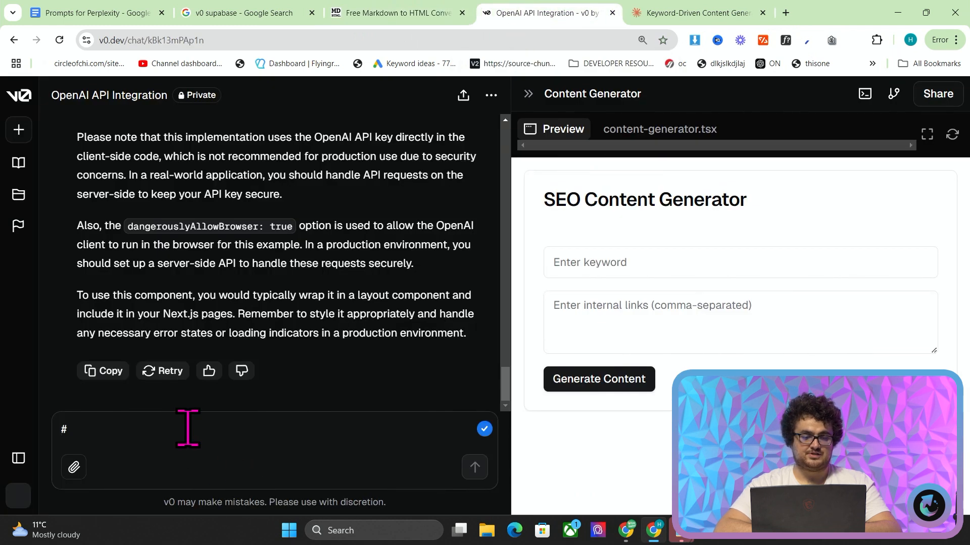
text(Ok now have)
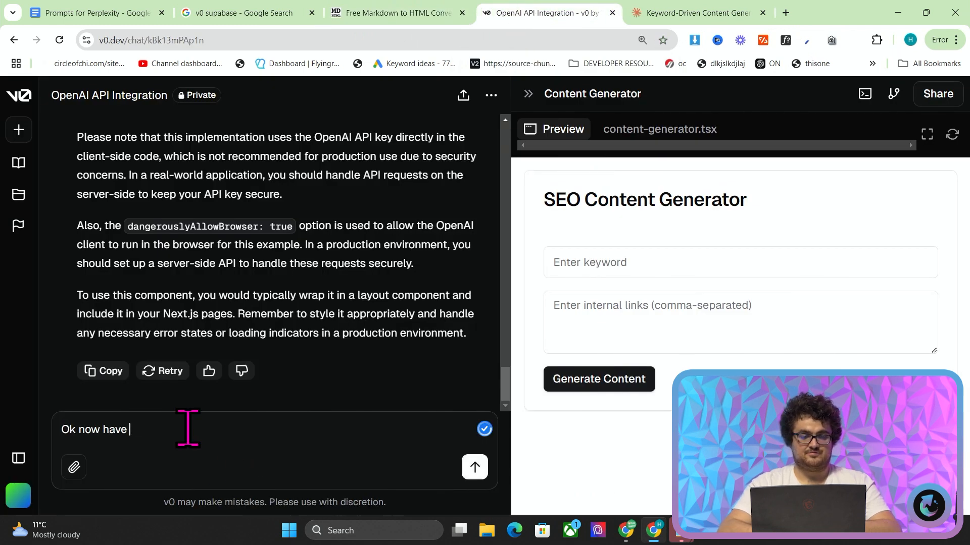
text(CSV invput and CSV o)
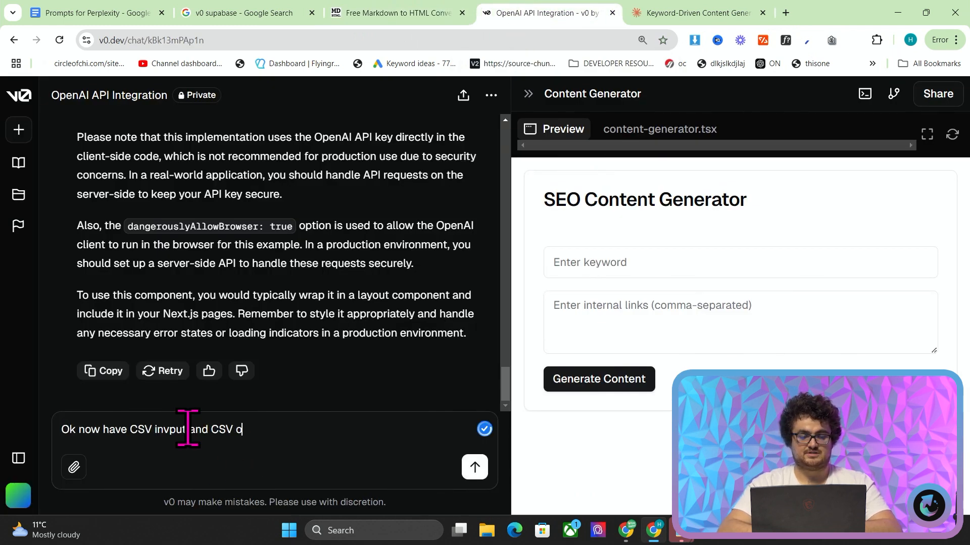
text(utput so I can ge)
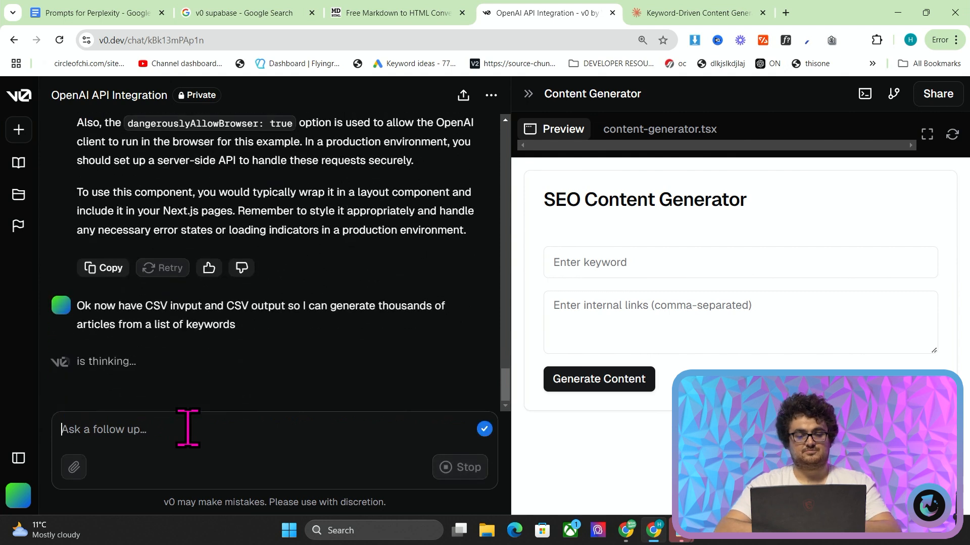
mouse_move(364, 406)
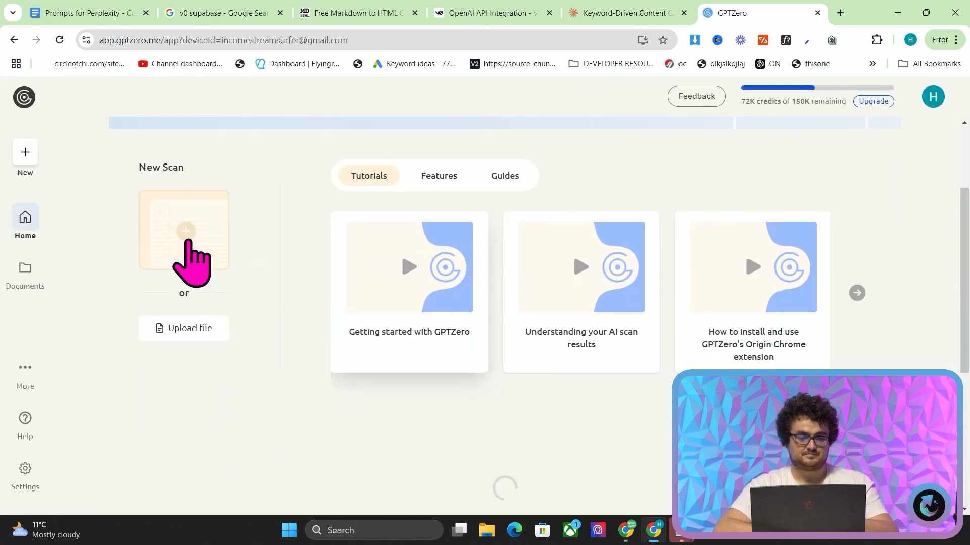
Run a GPTZero advanced scan on the article, review results, then switch to the Google Doc
click(185, 232)
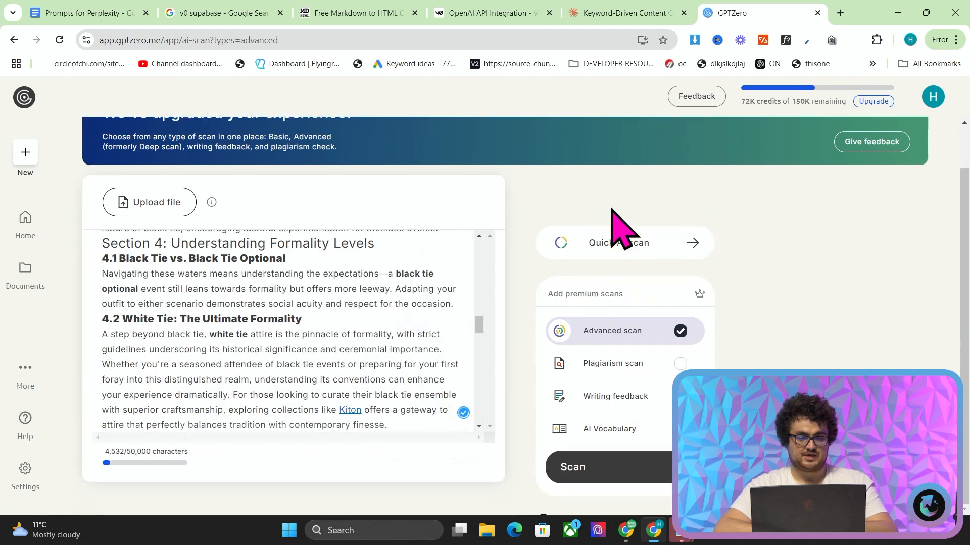
click(571, 467)
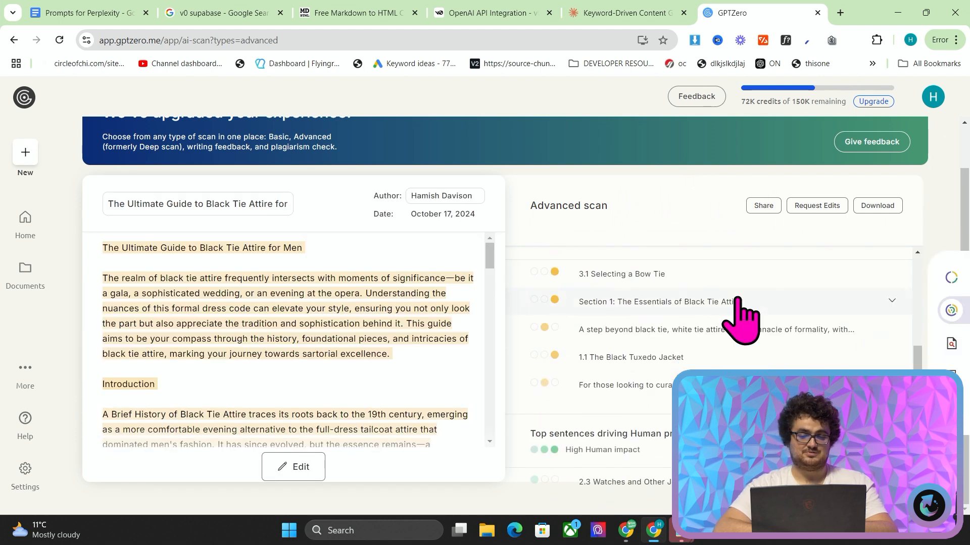
scroll(down, 3)
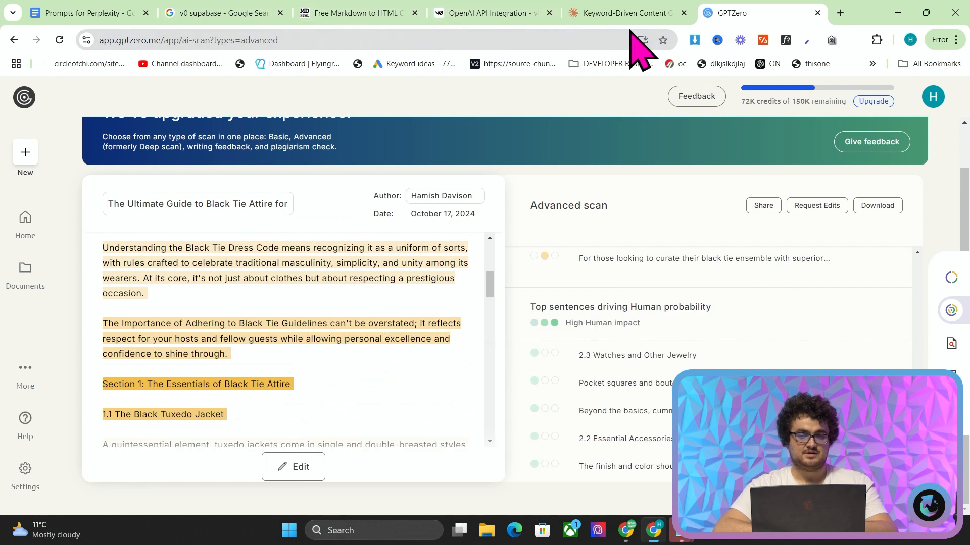
click(842, 13)
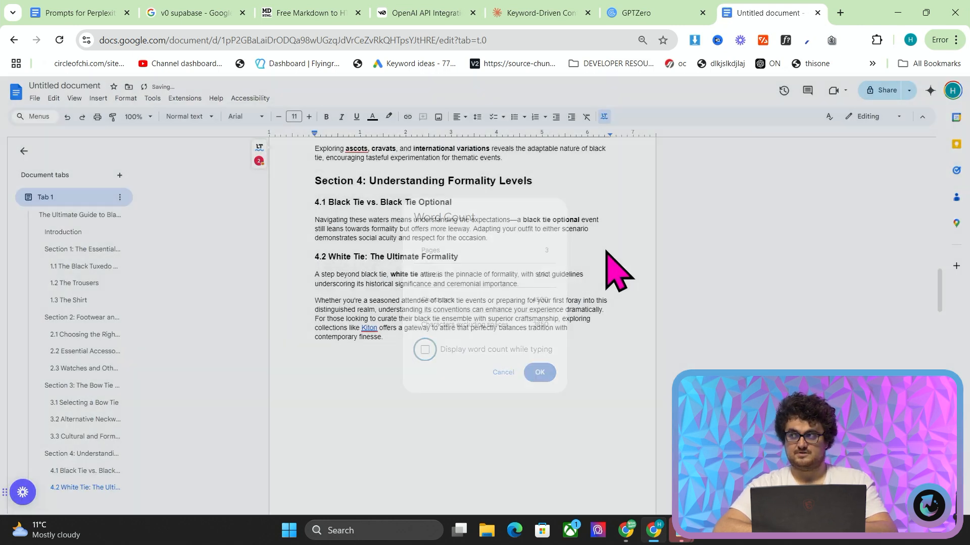
Check the article's word count in Google Docs
click(424, 13)
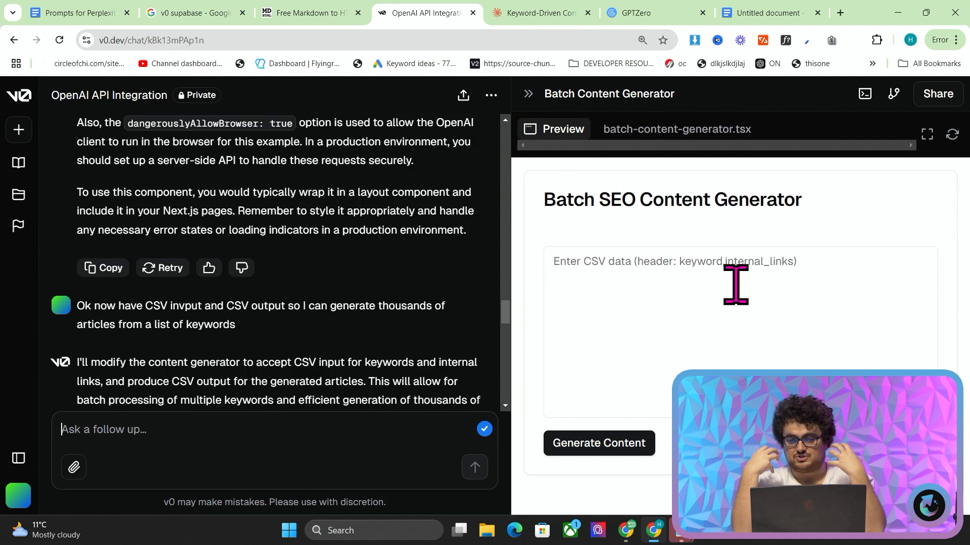
mouse_move(667, 265)
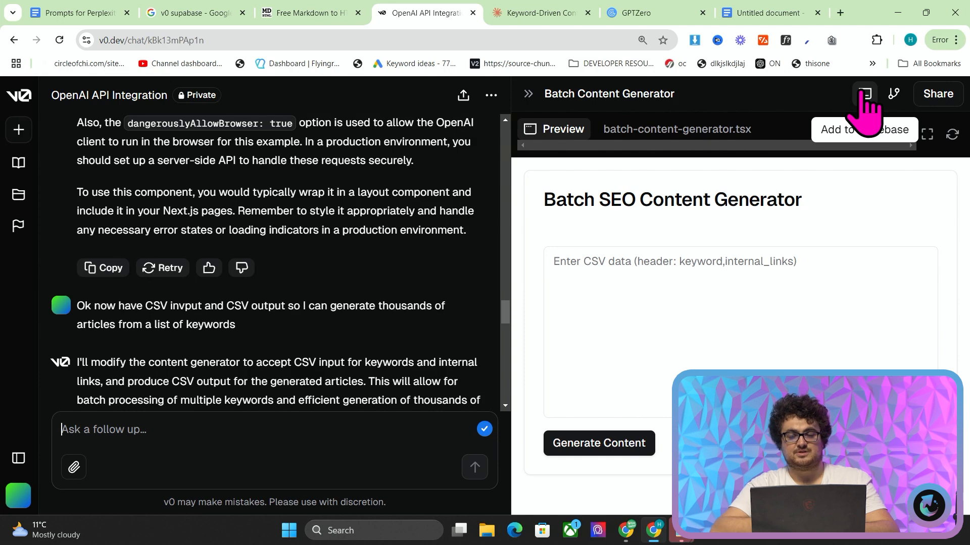
Check the Share and chat menus, keeping the chat's visibility set to Private
click(937, 94)
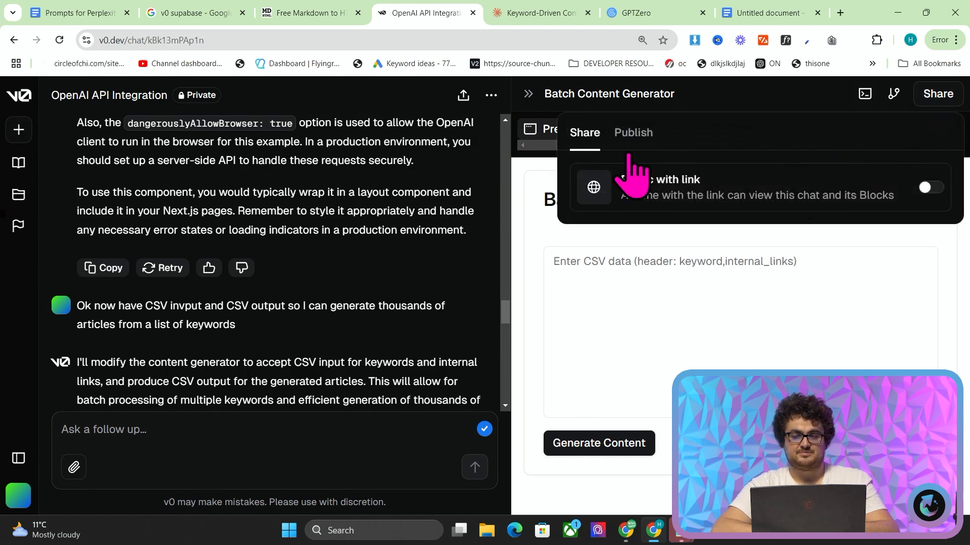
click(491, 95)
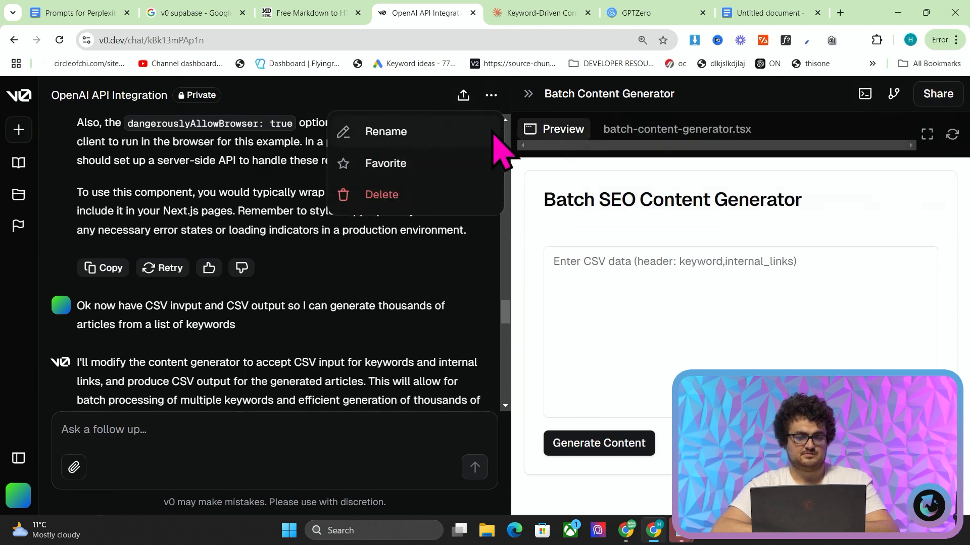
click(937, 94)
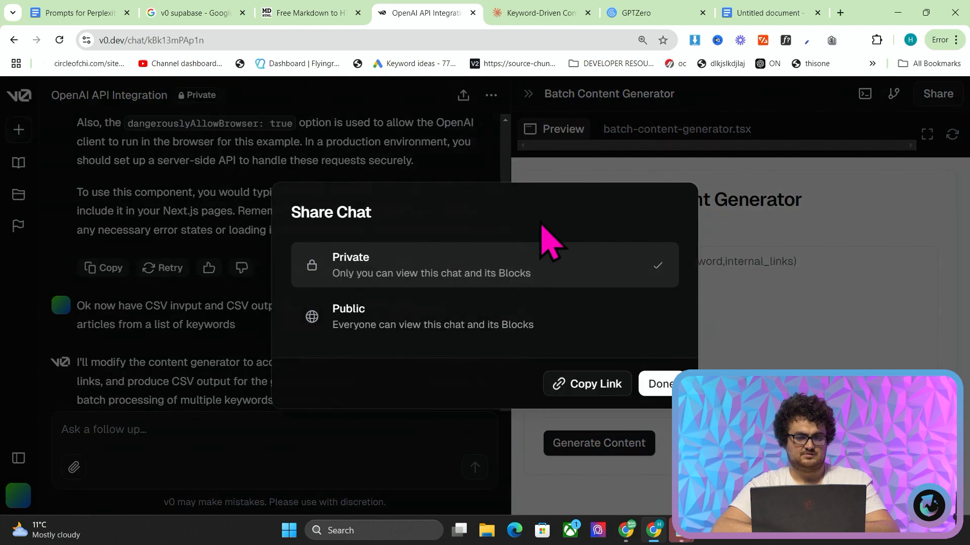
click(661, 384)
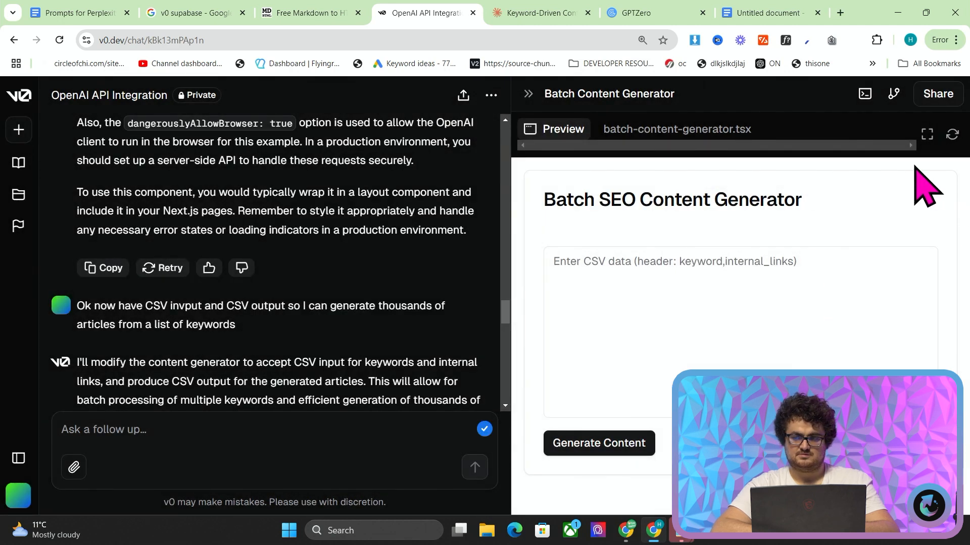
Read through batch-content-generator.tsx: Papa Parse import, OpenAI outline and article calls, results table
click(677, 129)
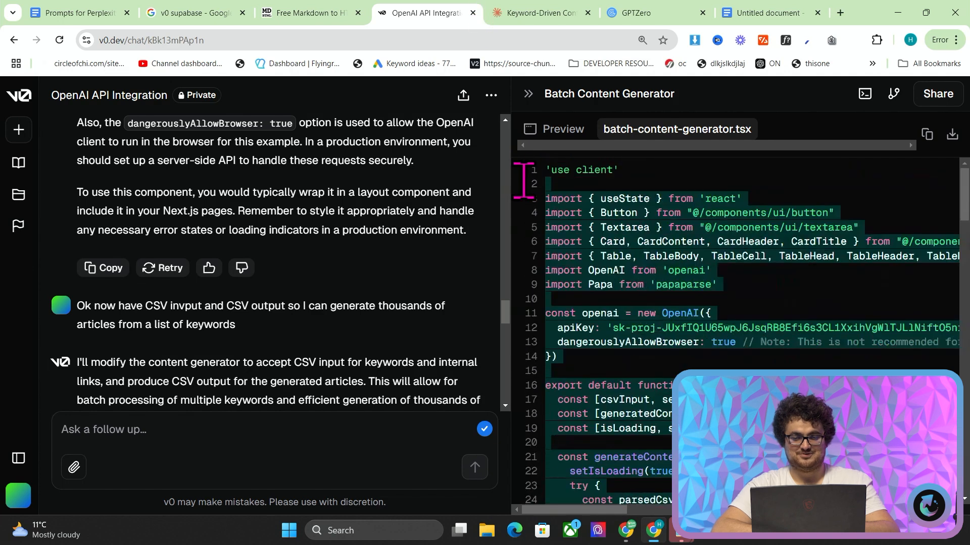
scroll(down, 3)
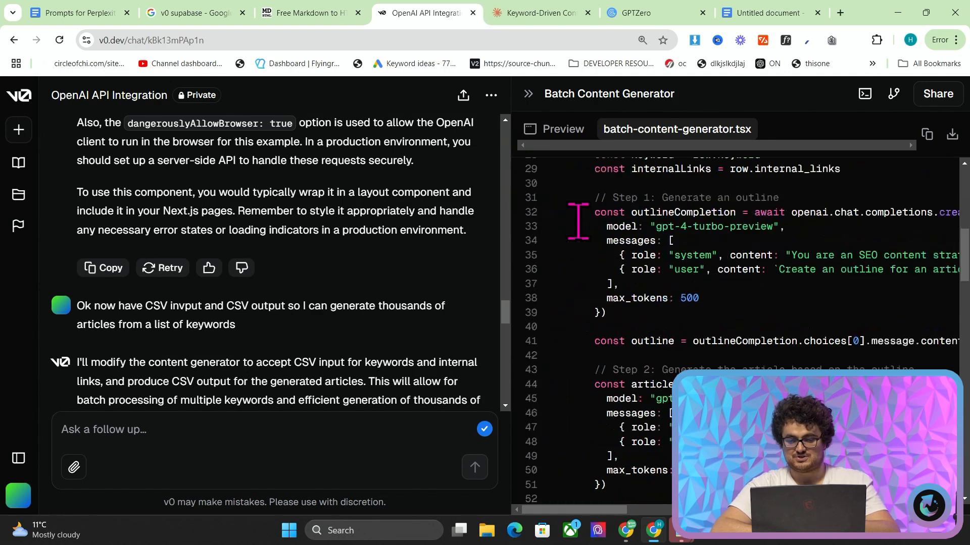
scroll(down, 3)
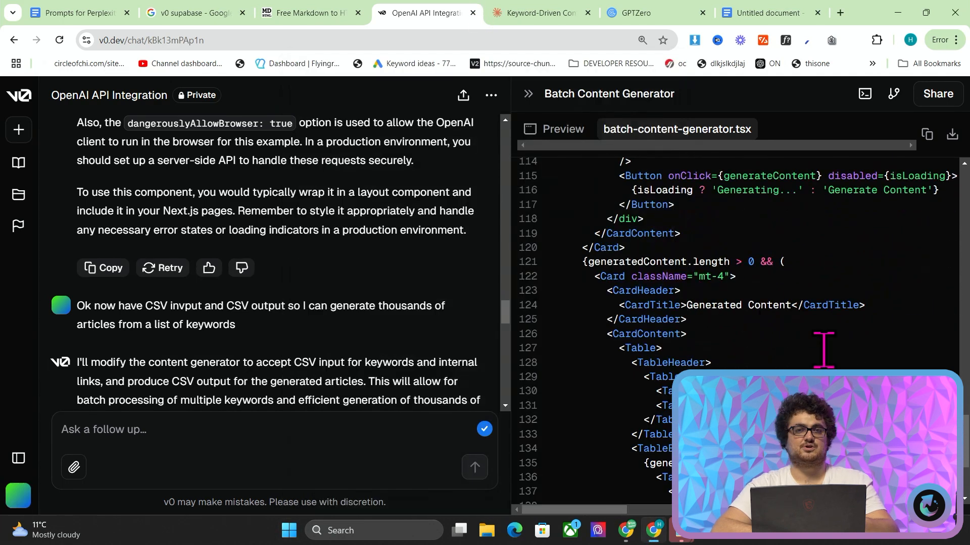